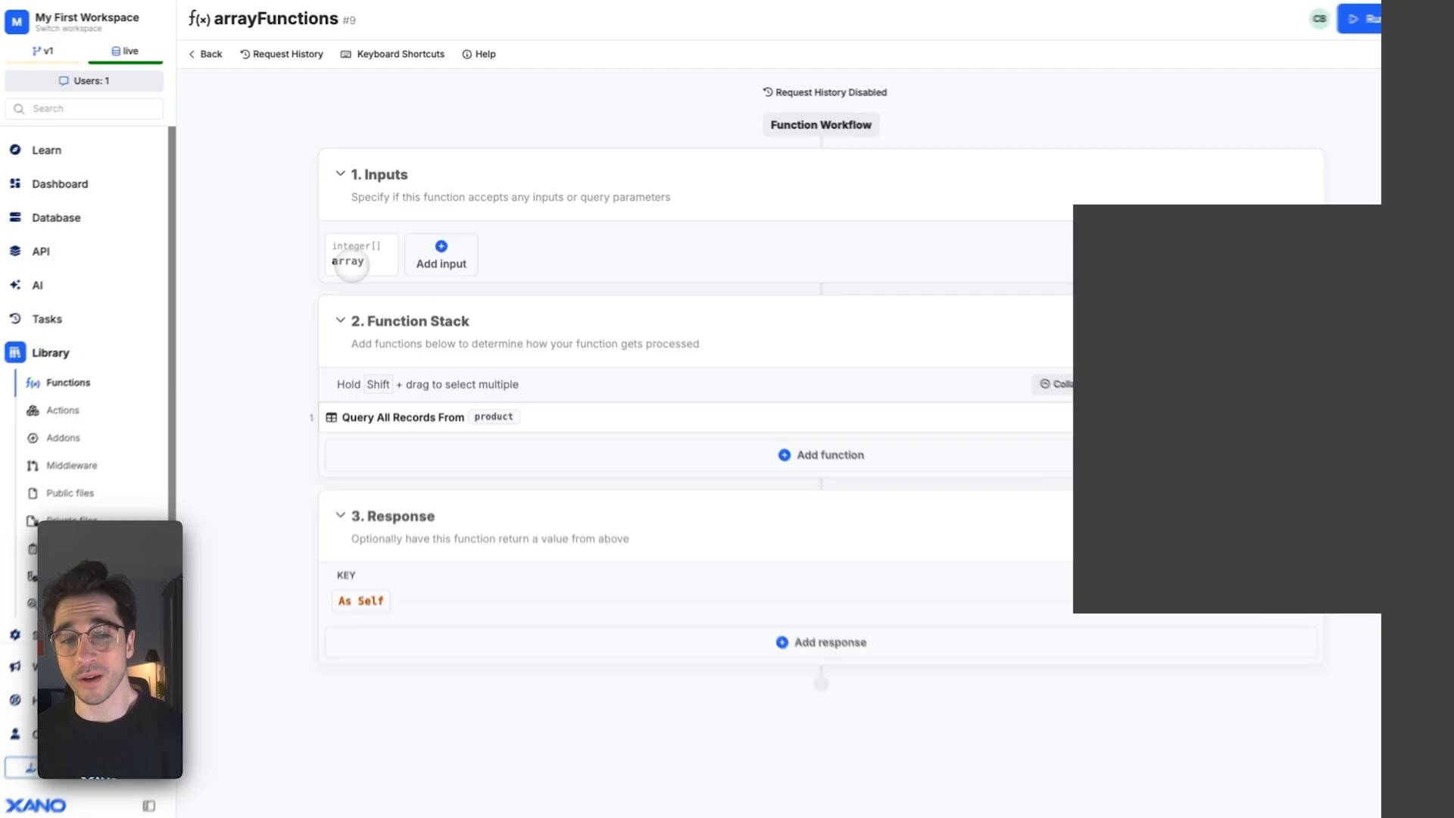
Step: Open the Run panel, close the product query settings, and review the inputs [1, 2, 3]
left_click(648, 28)
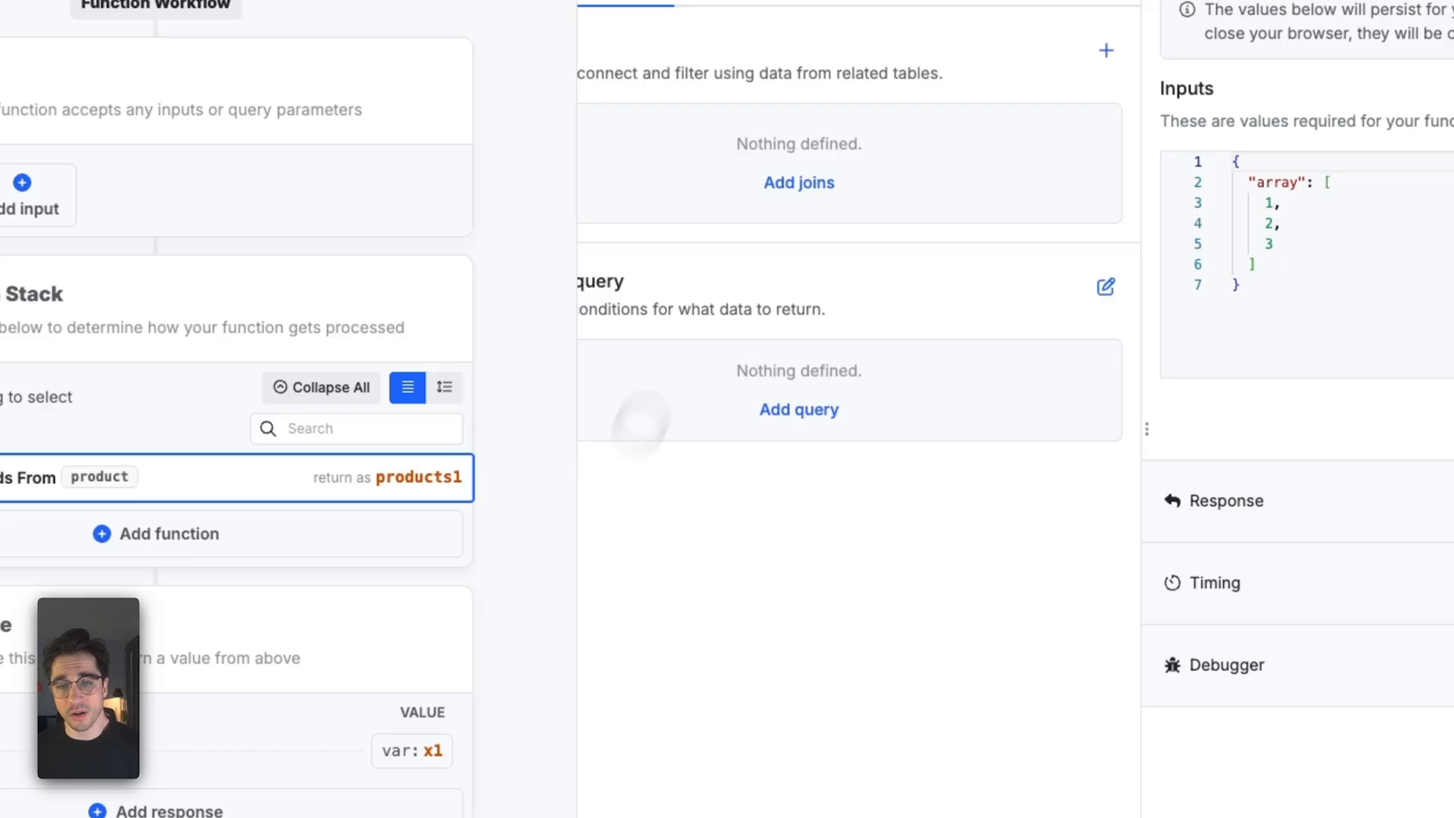
left_click(236, 476)
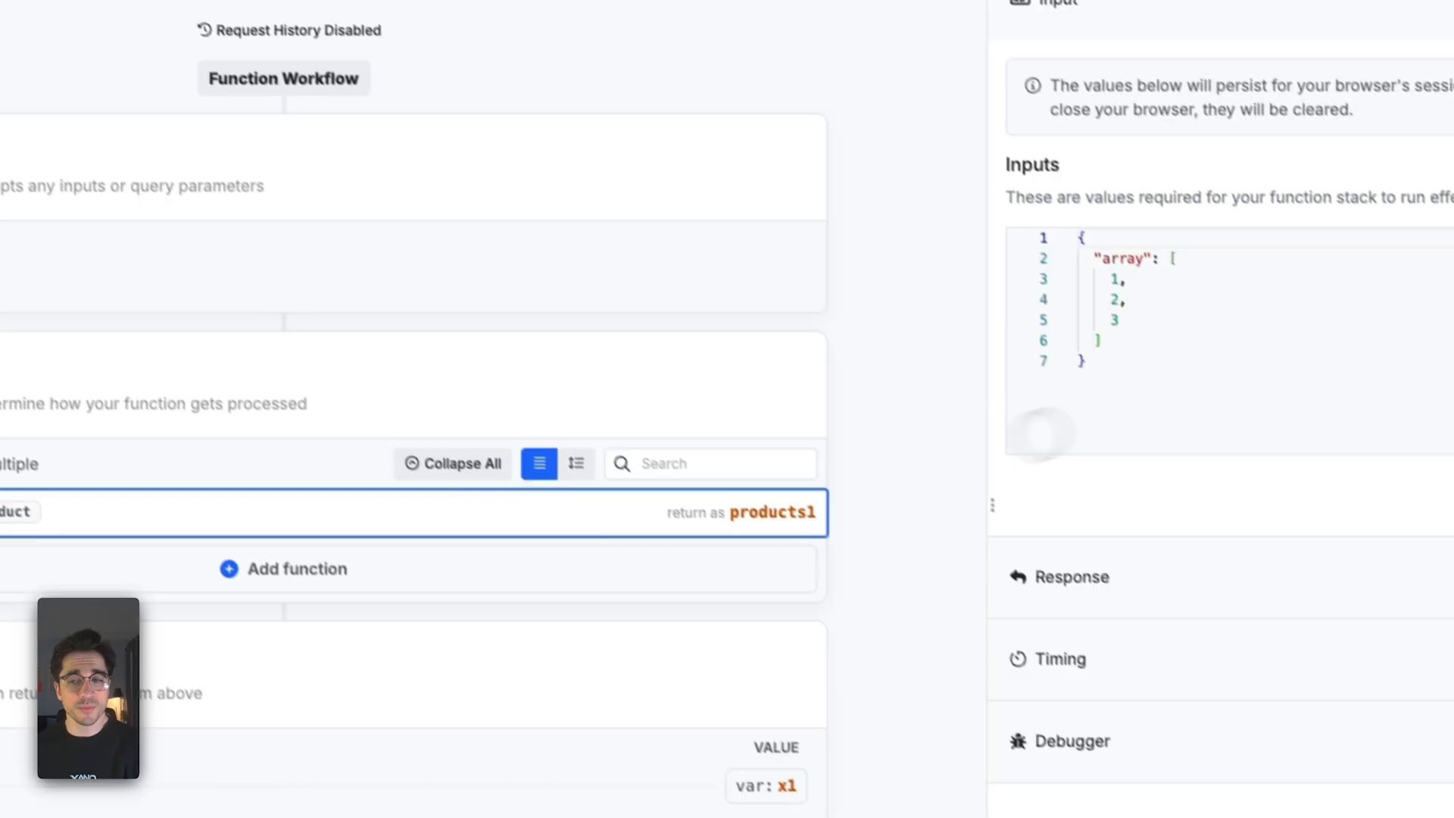
scroll("down", 3)
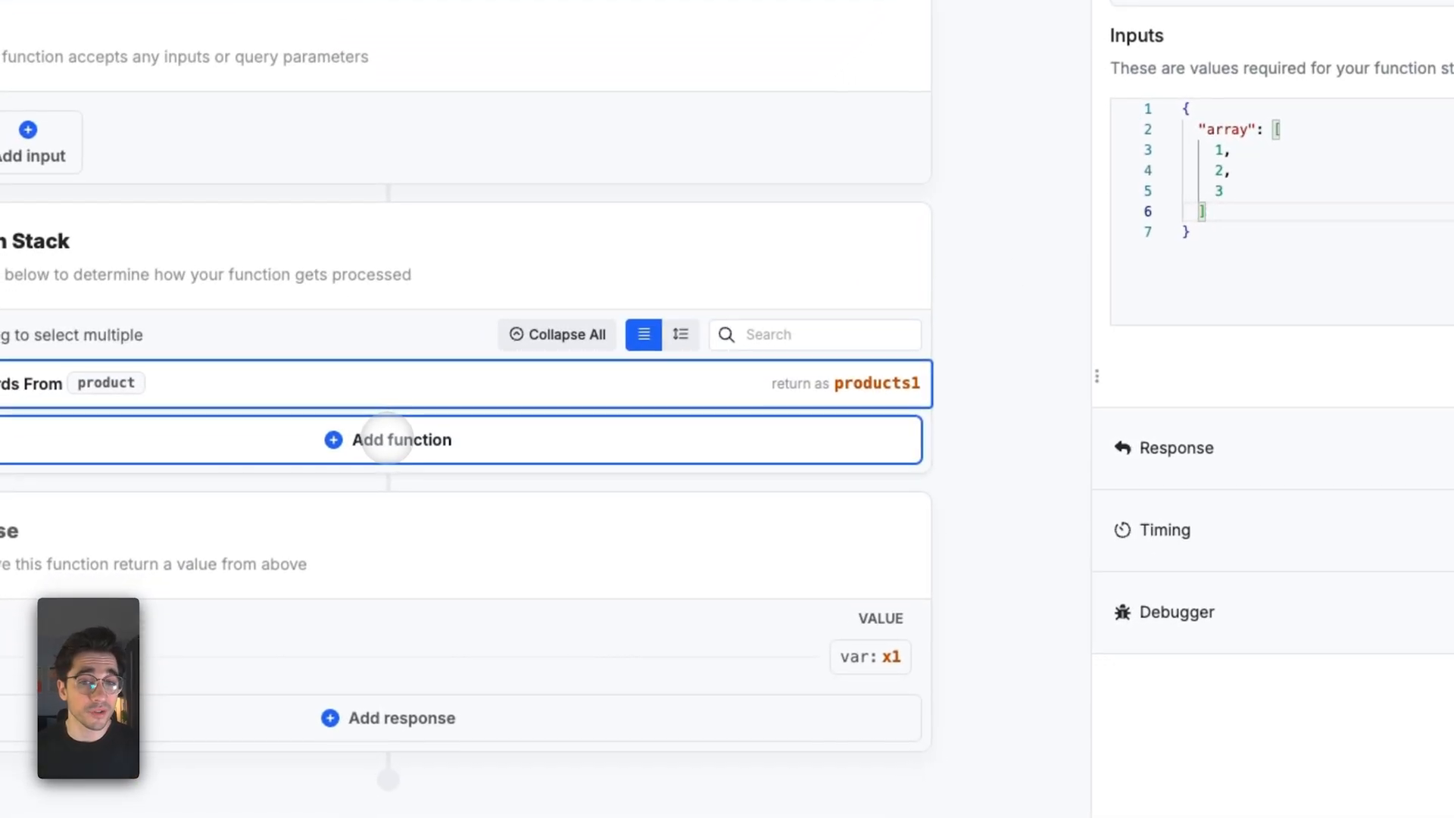
Step: Open the function library to browse array functions such as Map, Partition and Union
left_click(401, 439)
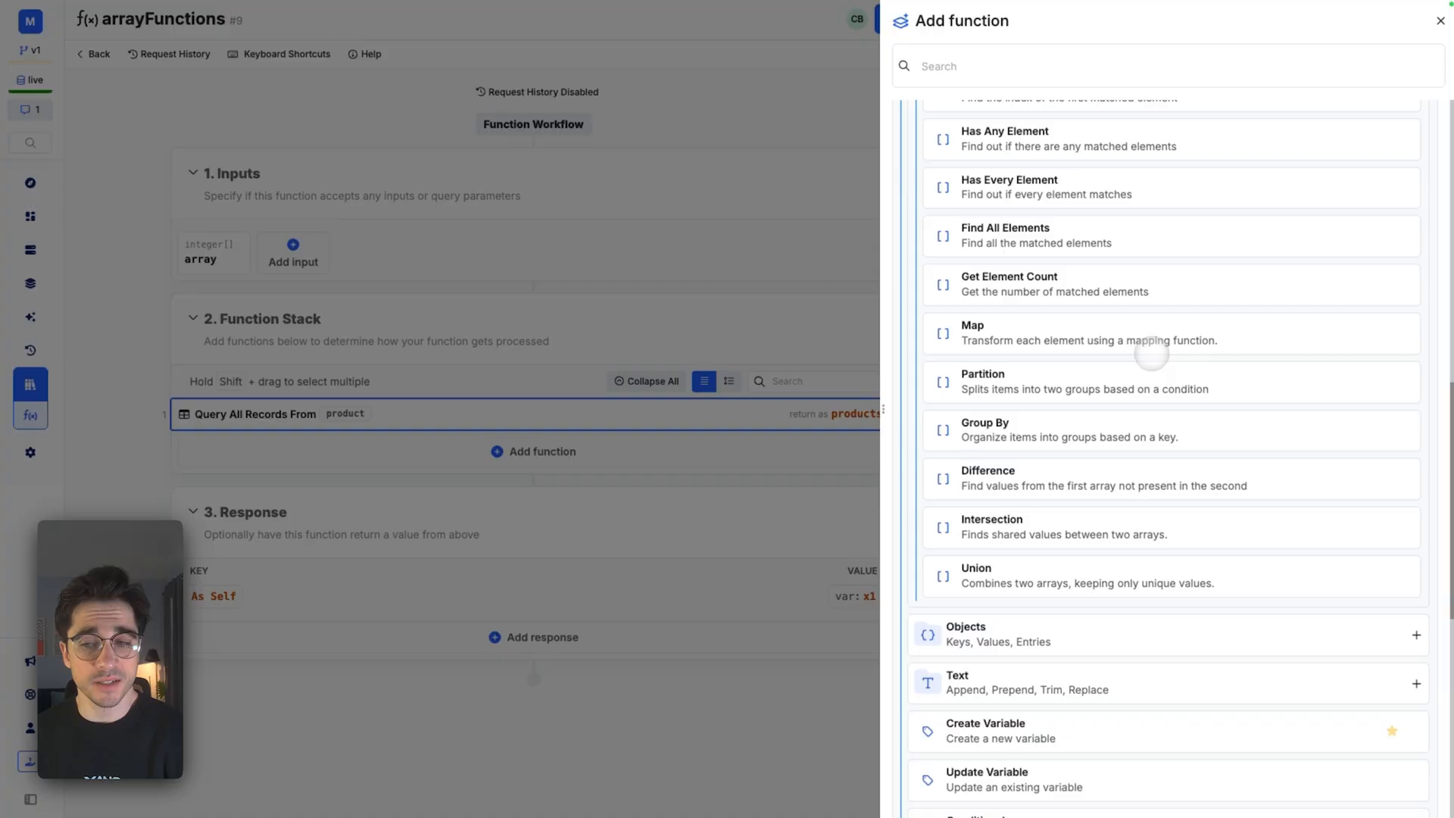
mouse_move(1103, 575)
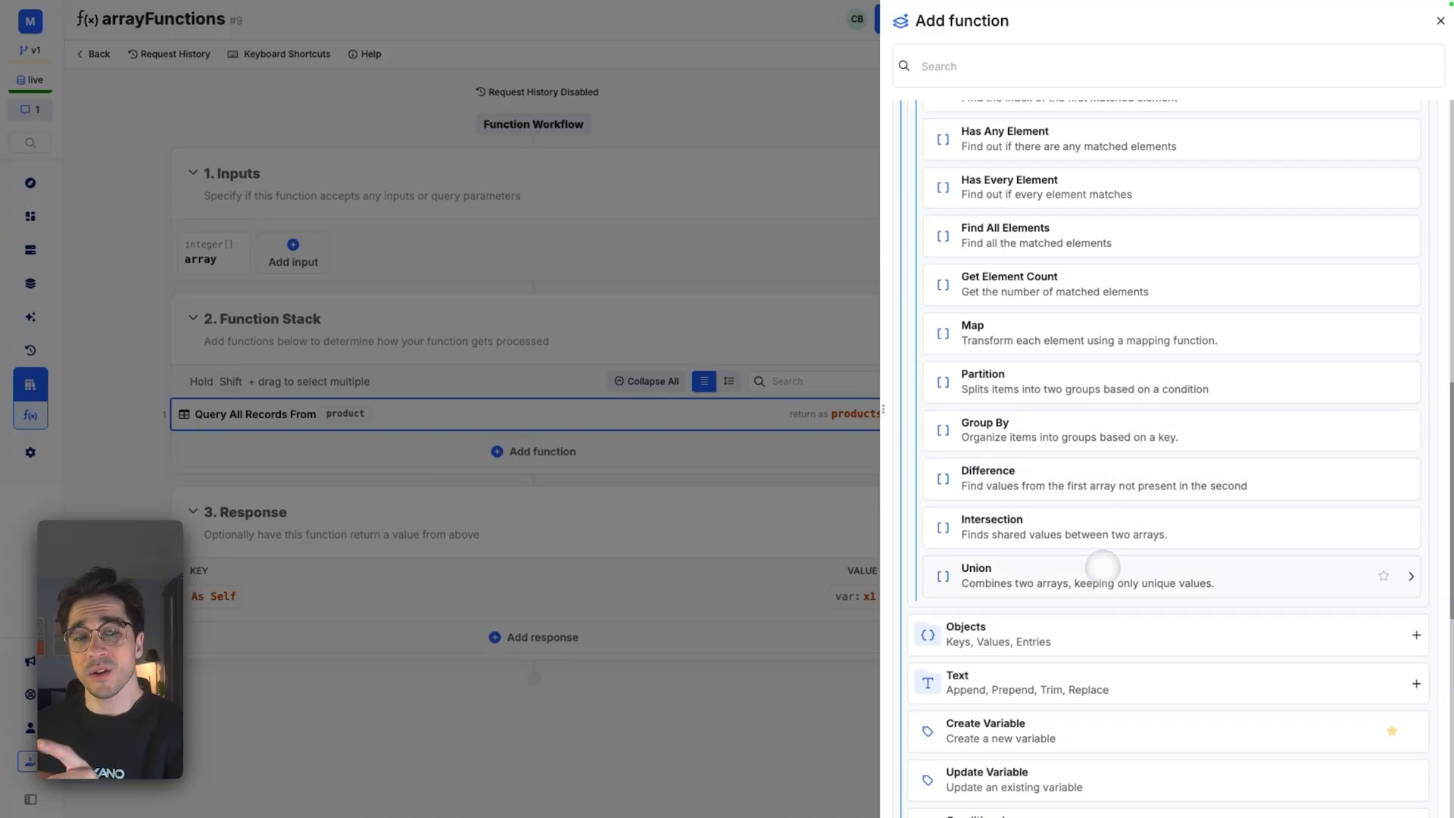
mouse_move(1076, 333)
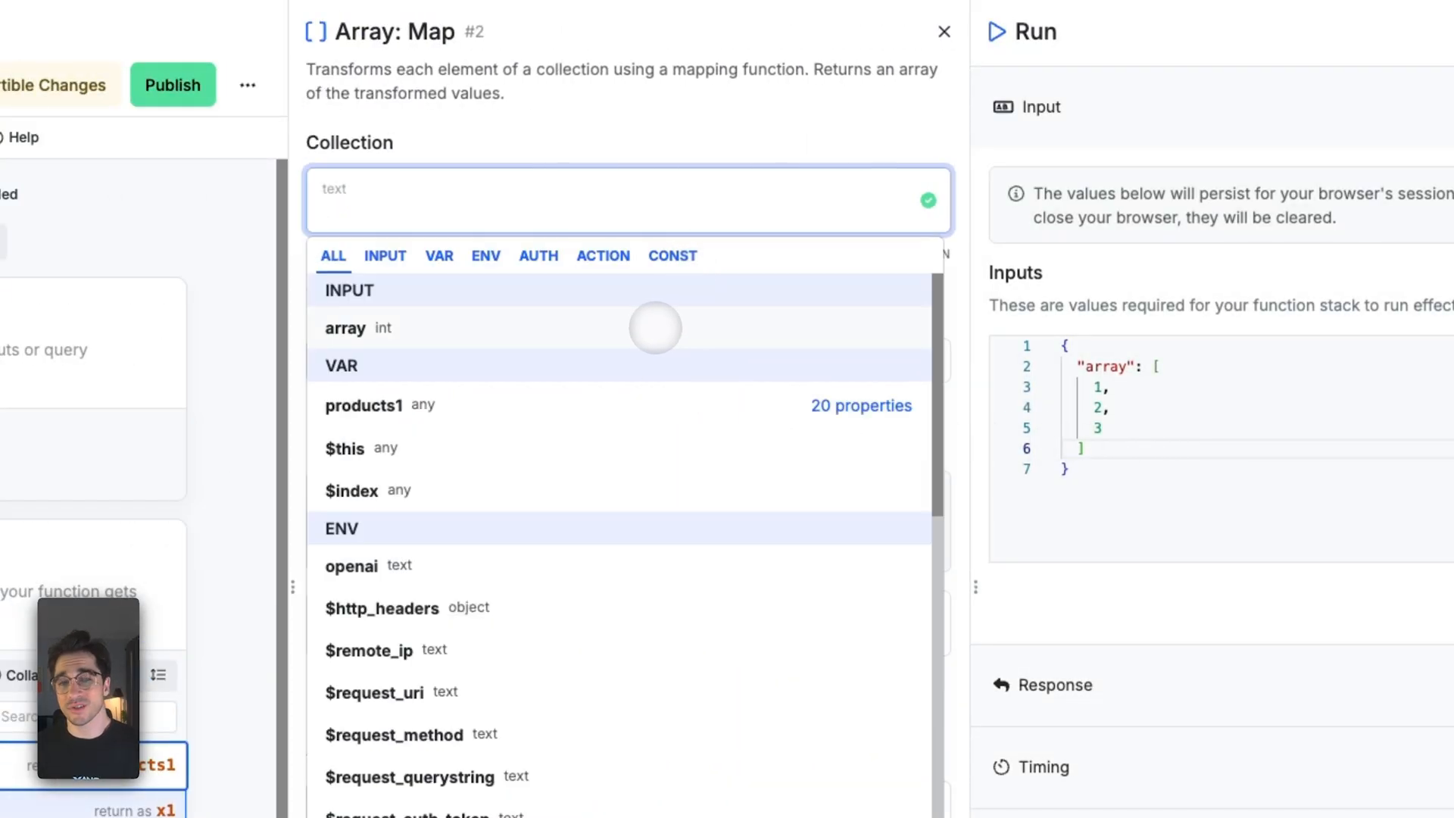
Step: Configure a Map step over the input array, outputting an array of values from $this as x1
left_click(345, 327)
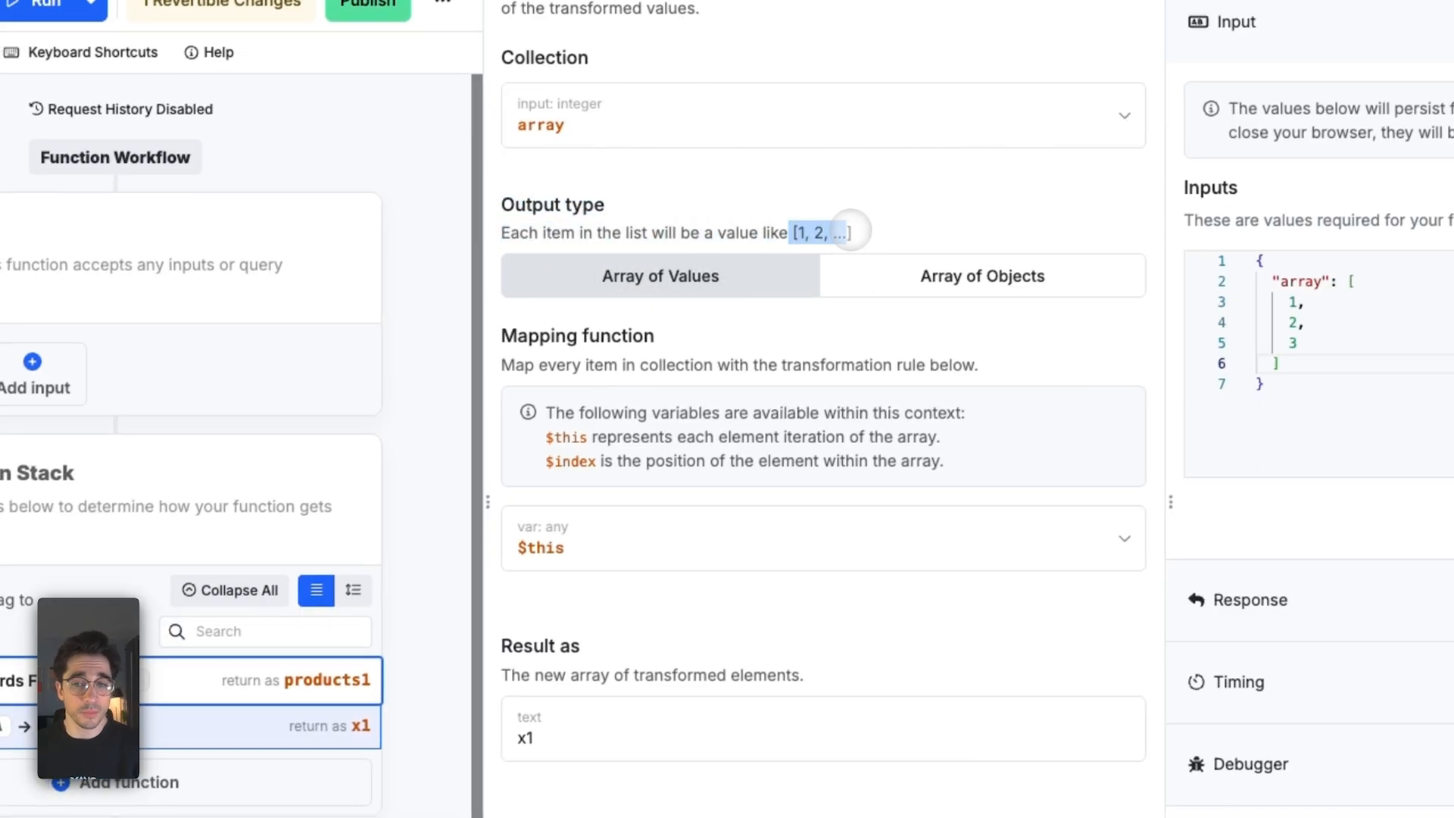
left_click(979, 276)
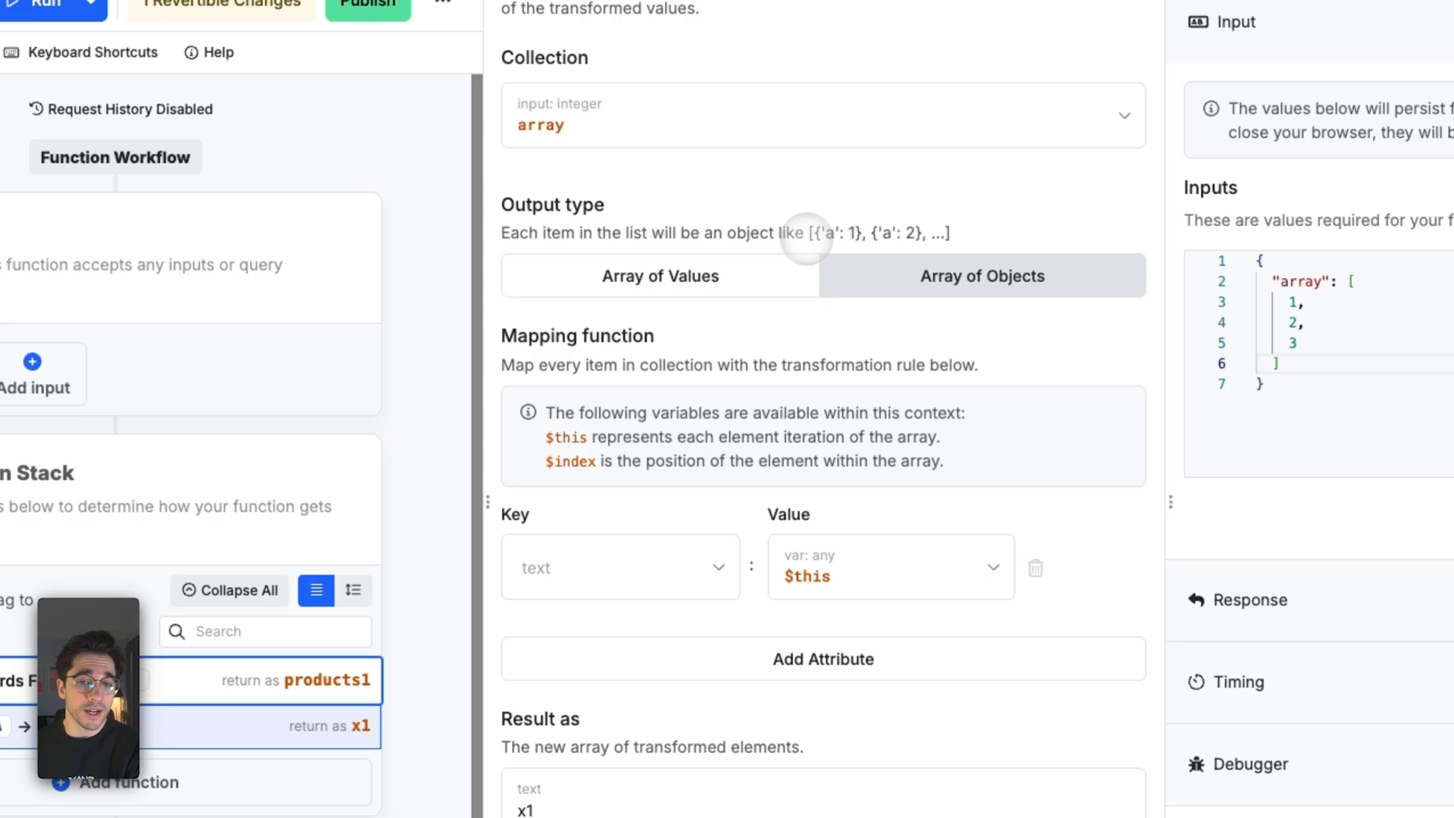
left_click(659, 275)
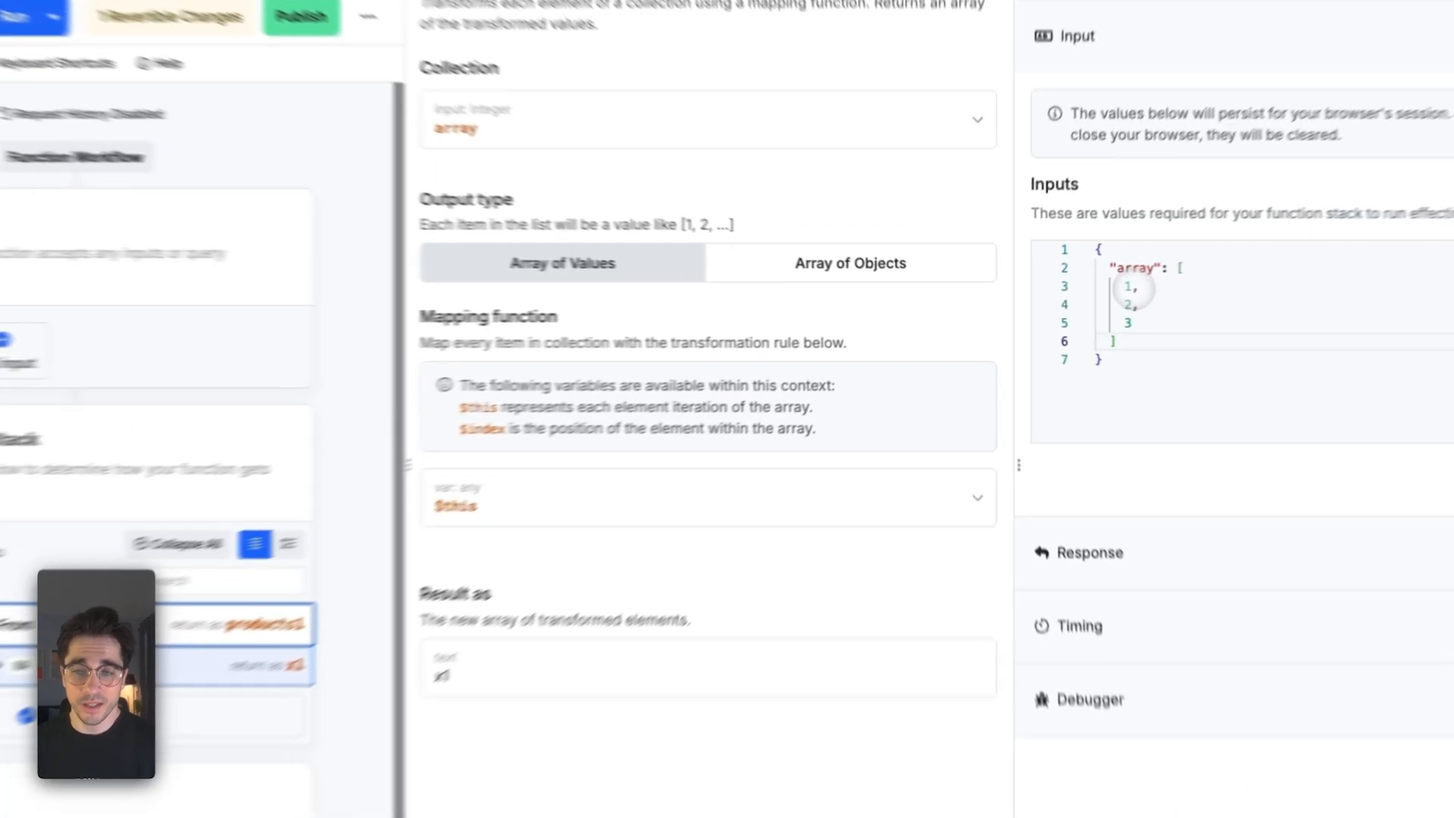
scroll("down", 3)
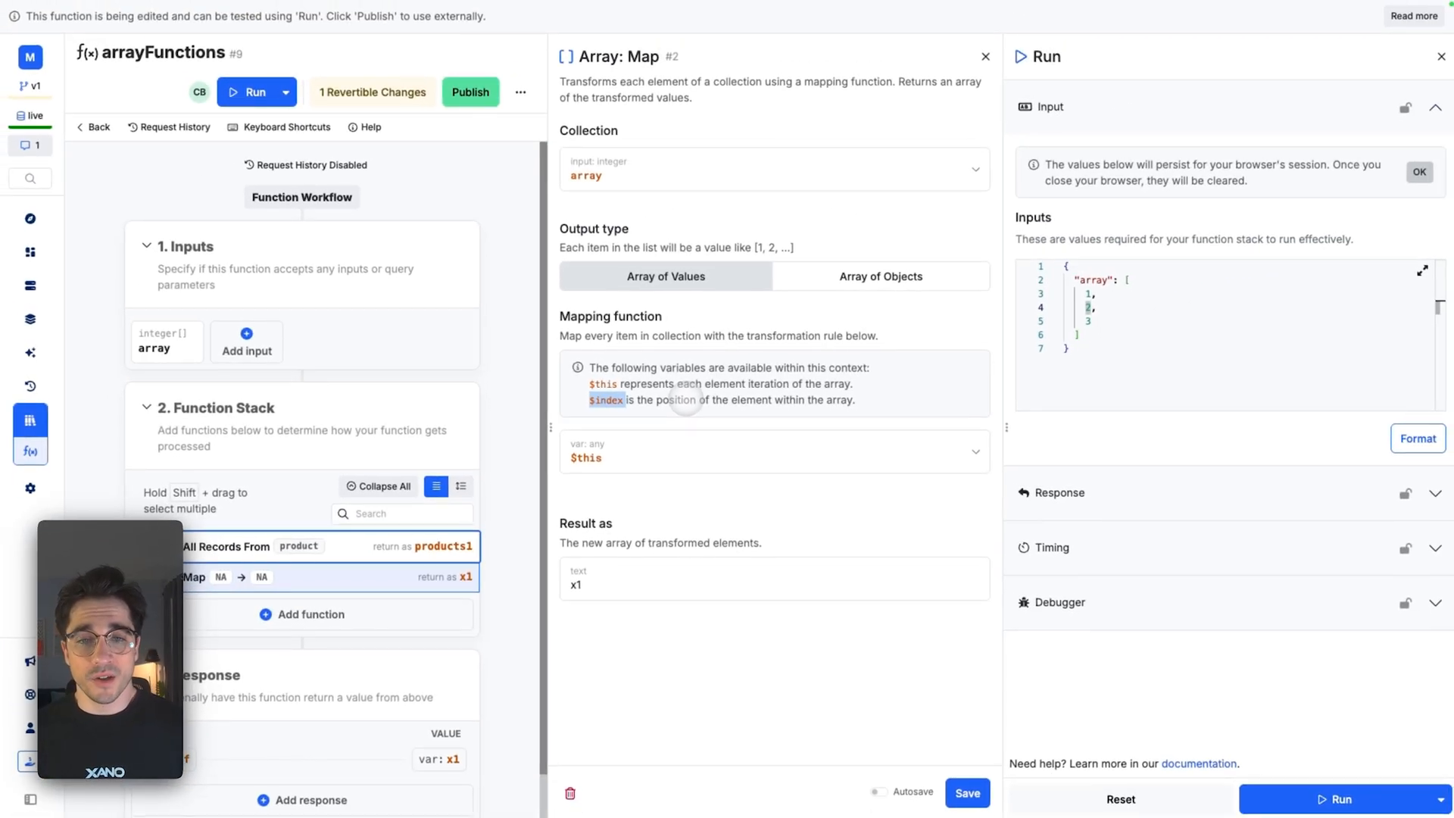
left_click(773, 451)
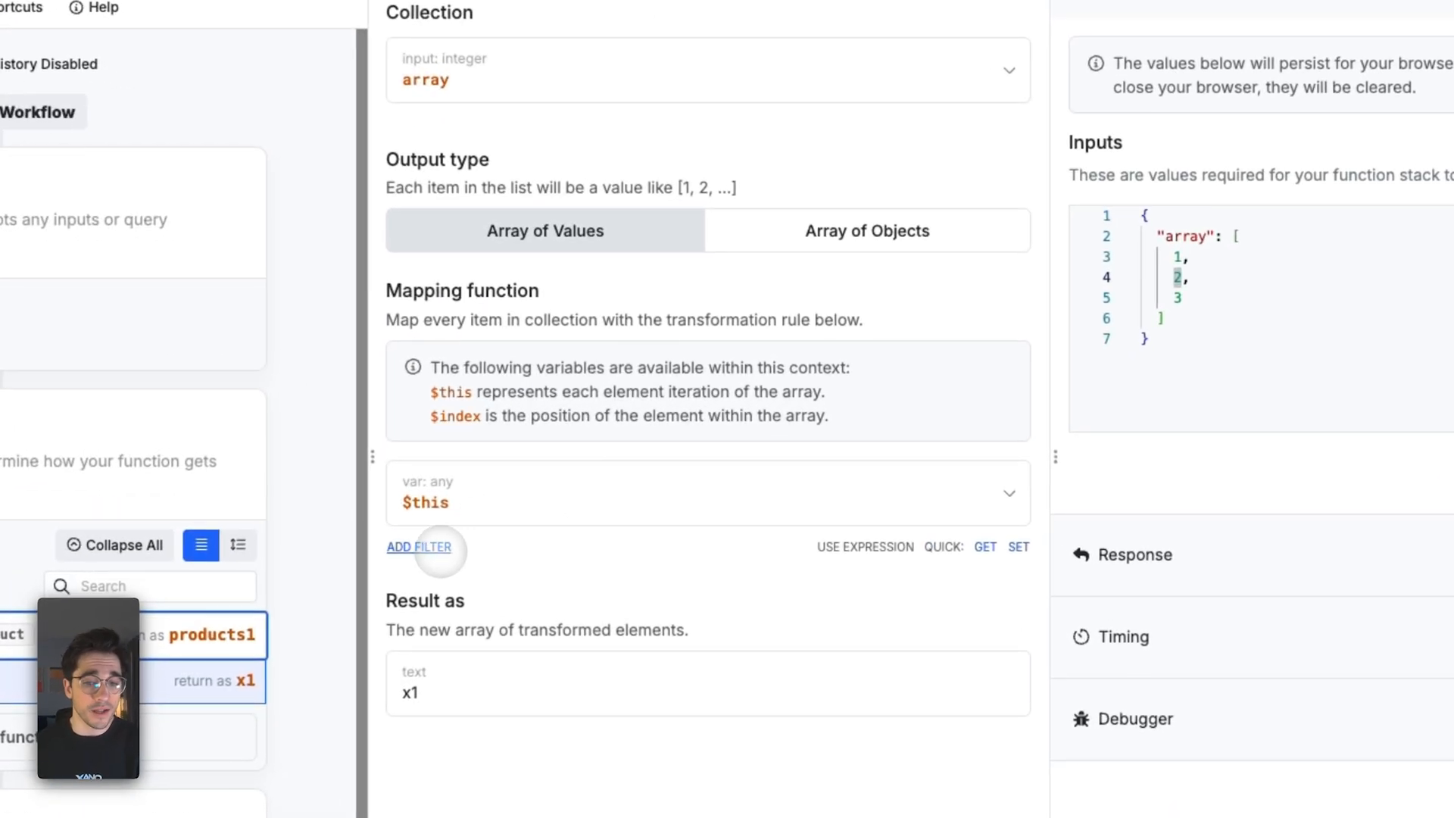
Step: Add a concat filter to the Map value $this and run, returning 1-0, 2-1, 3-2
left_click(418, 546)
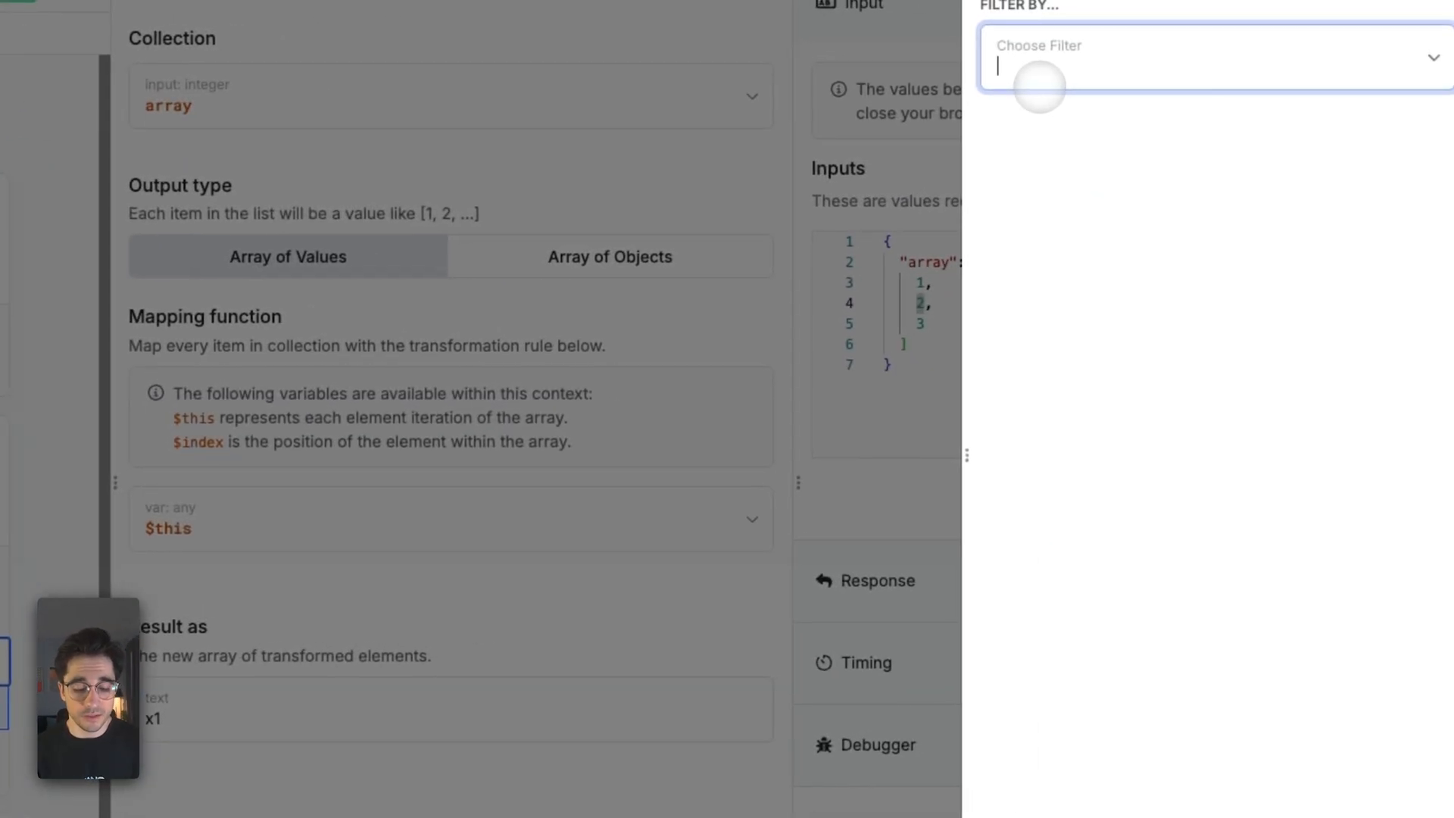
left_click(1206, 58)
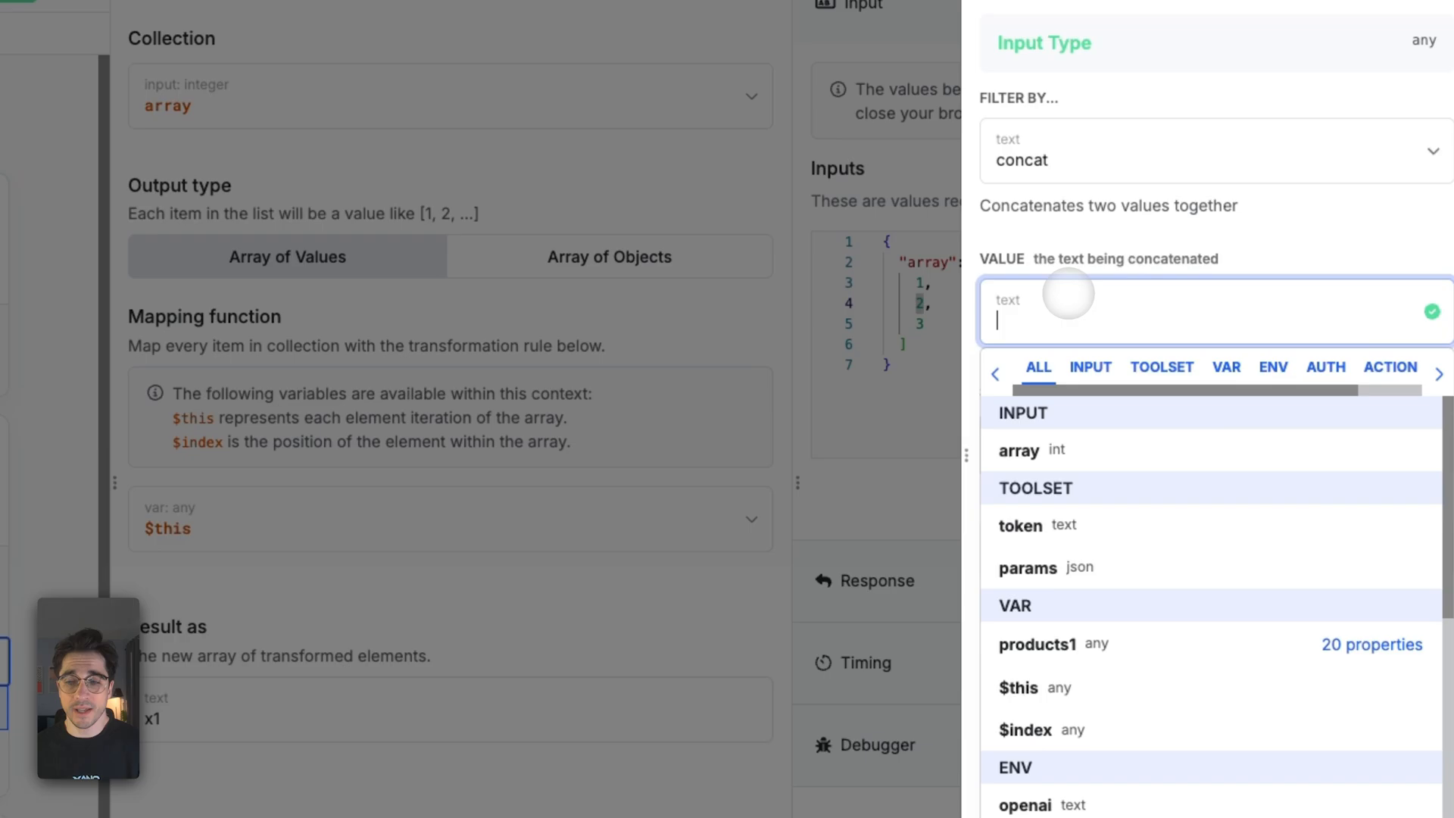
left_click(1024, 730)
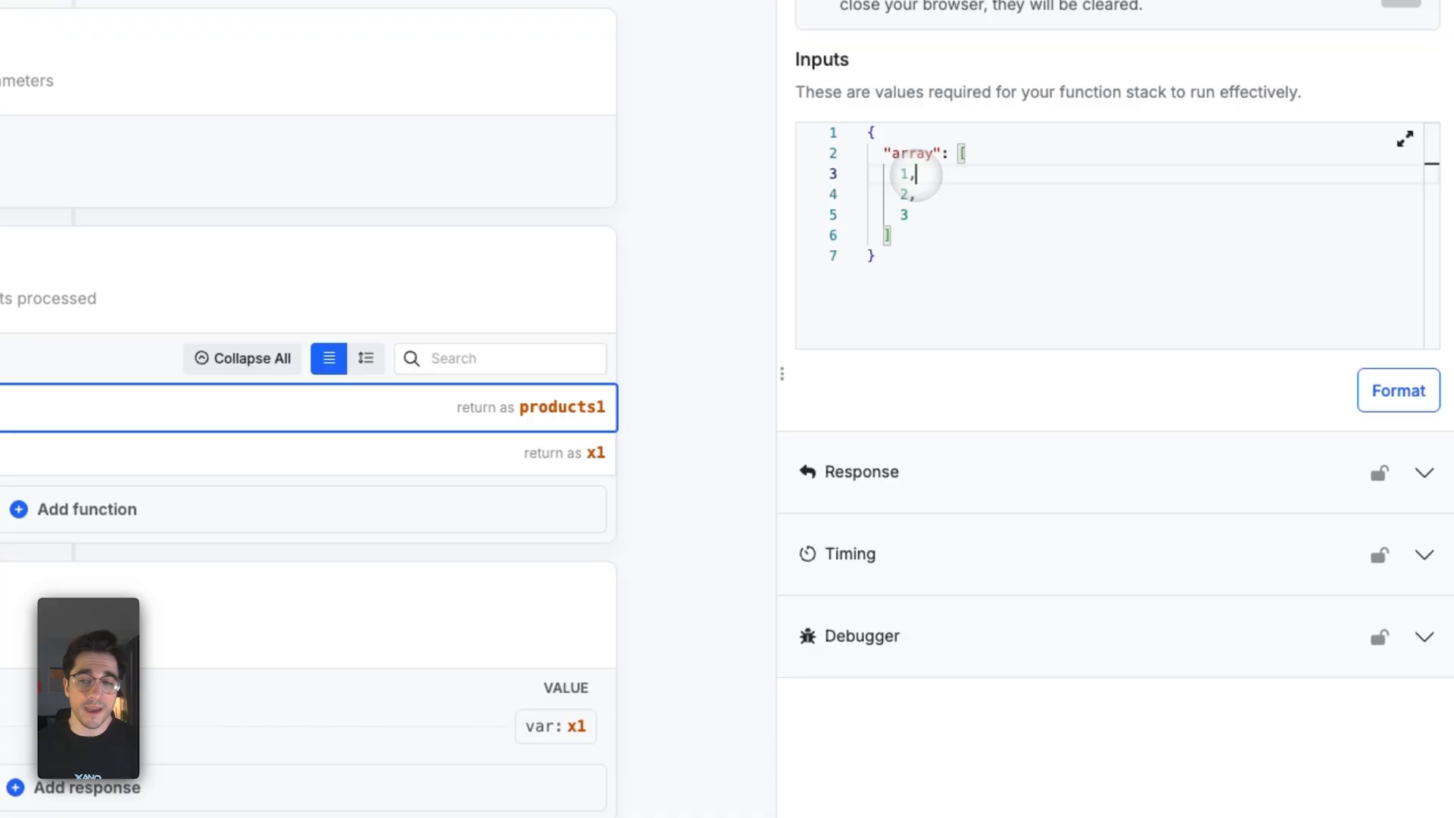
scroll("down", 3)
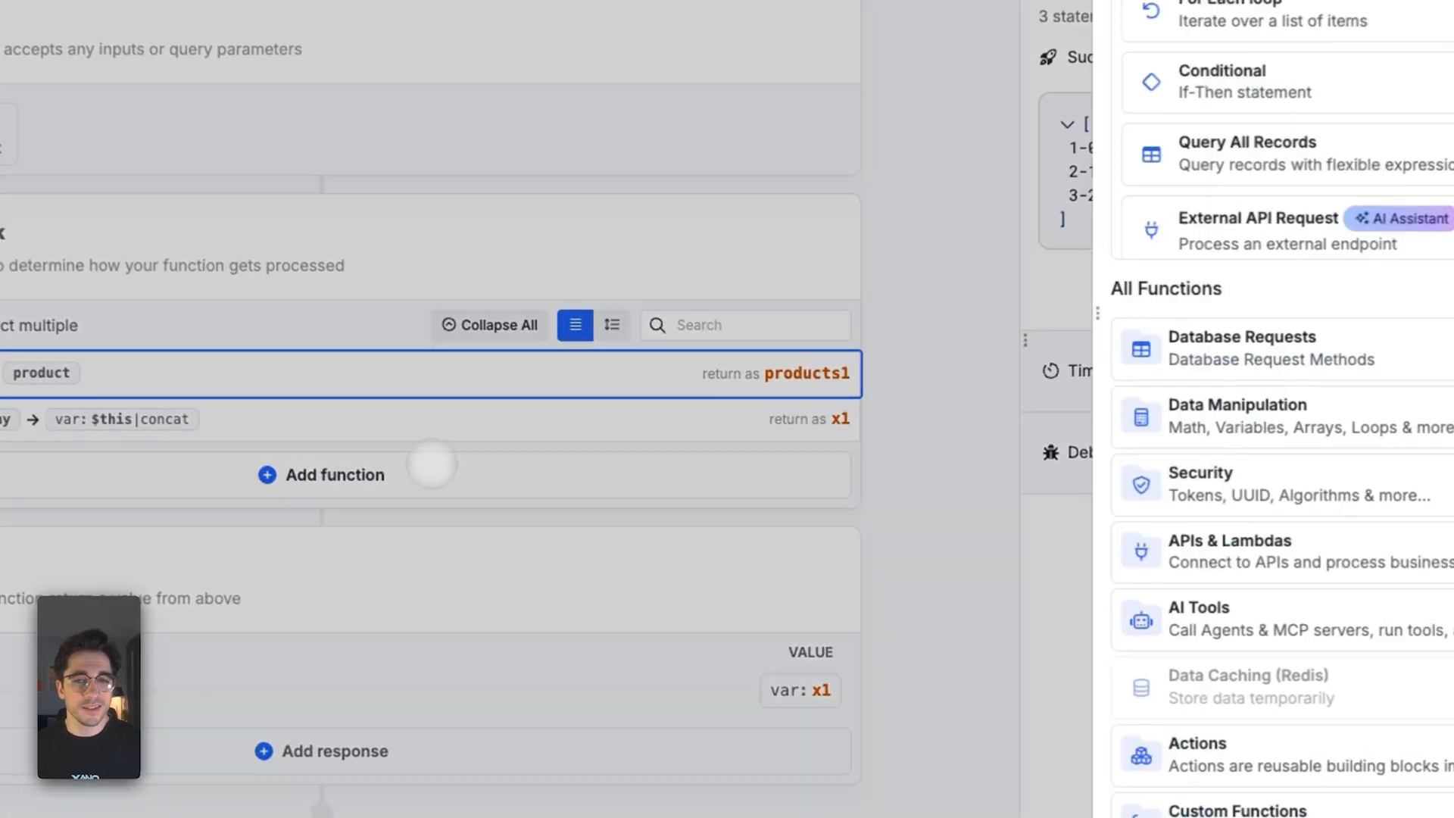
Step: Pick Partition from Data Manipulation > Arrays as the third stack function
left_click(1236, 413)
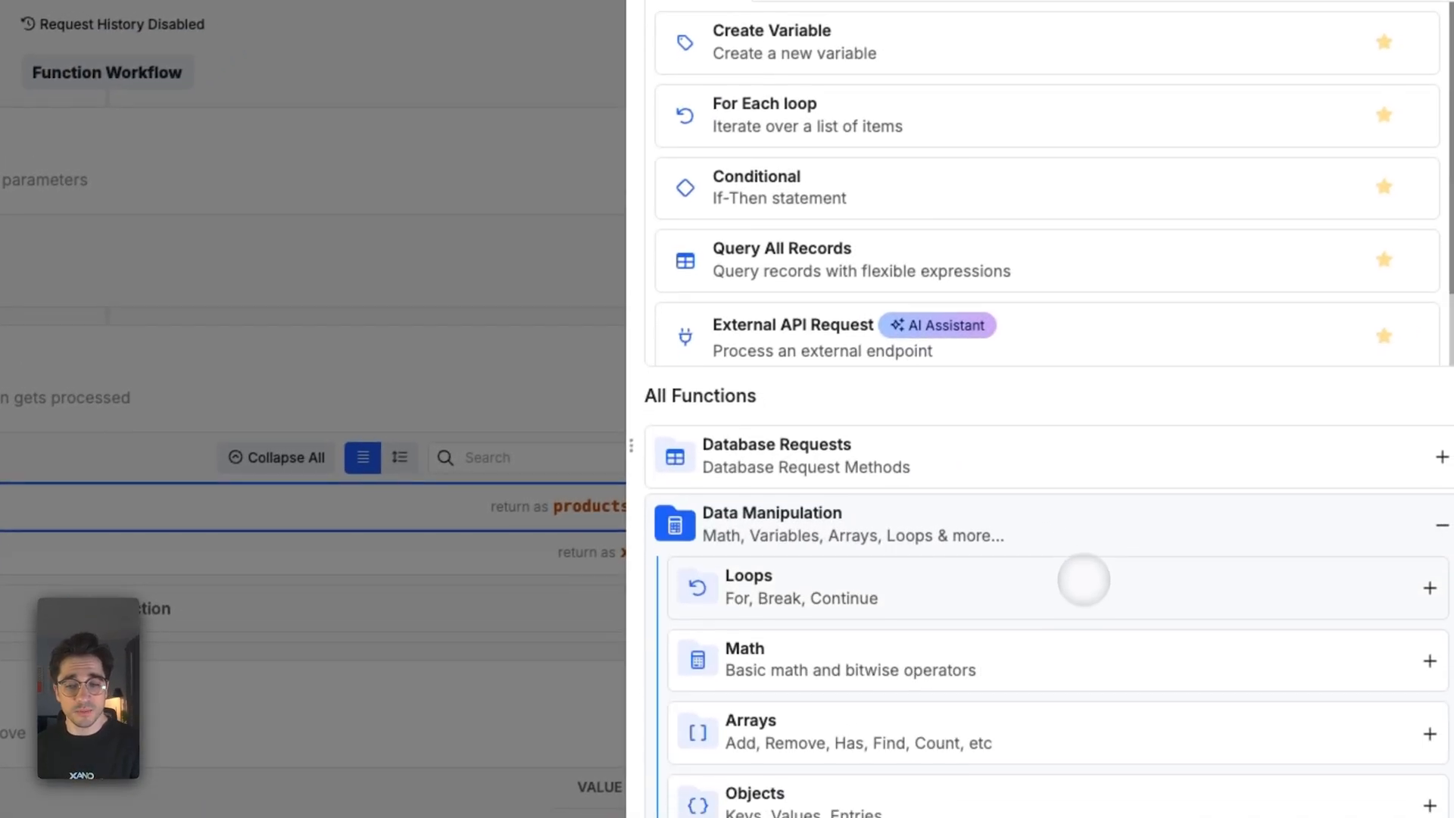
scroll("down", 3)
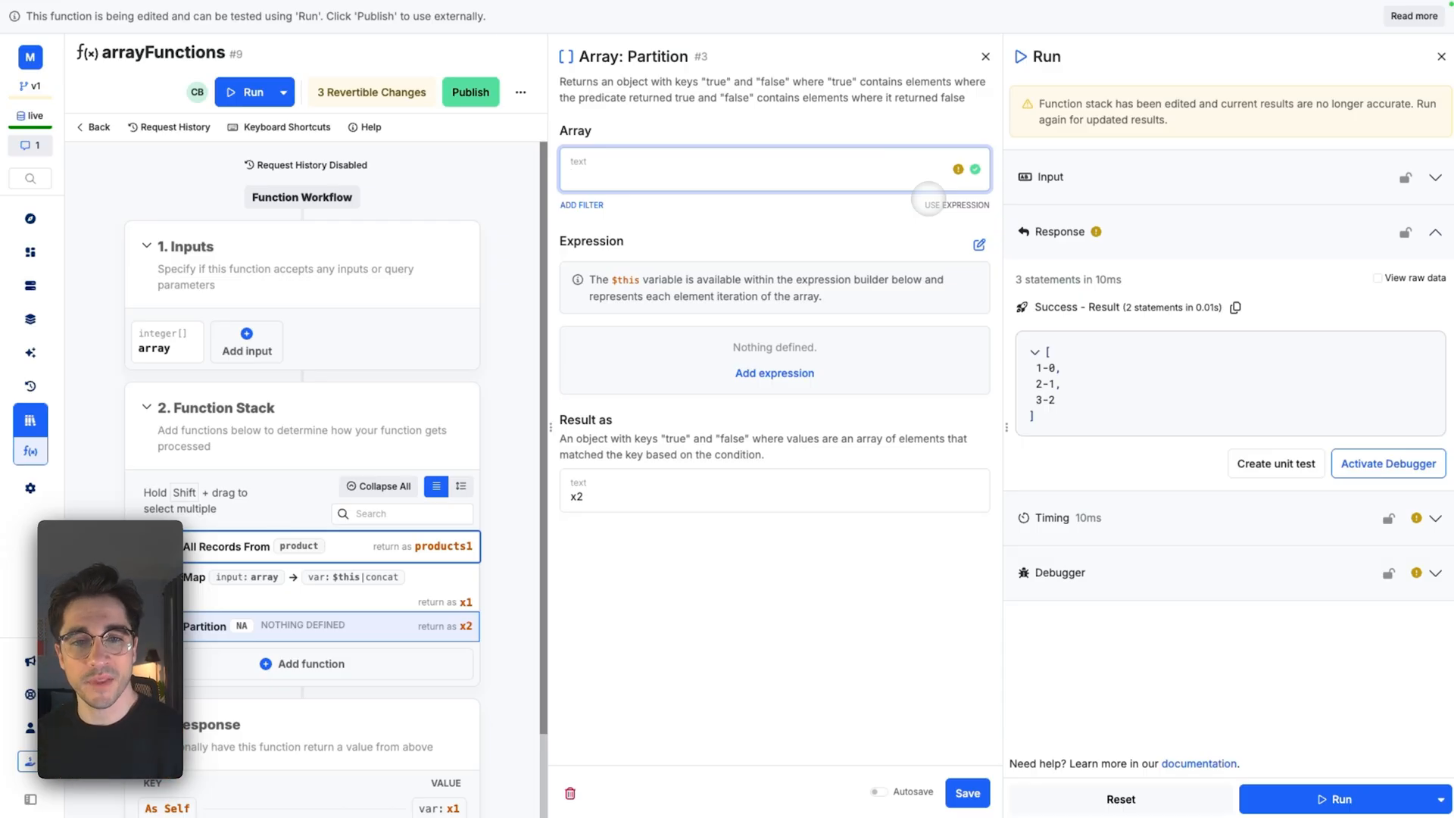
Step: Partition the input array on $this < 3, yielding true: [1, 2] and false: [3]
left_click(774, 170)
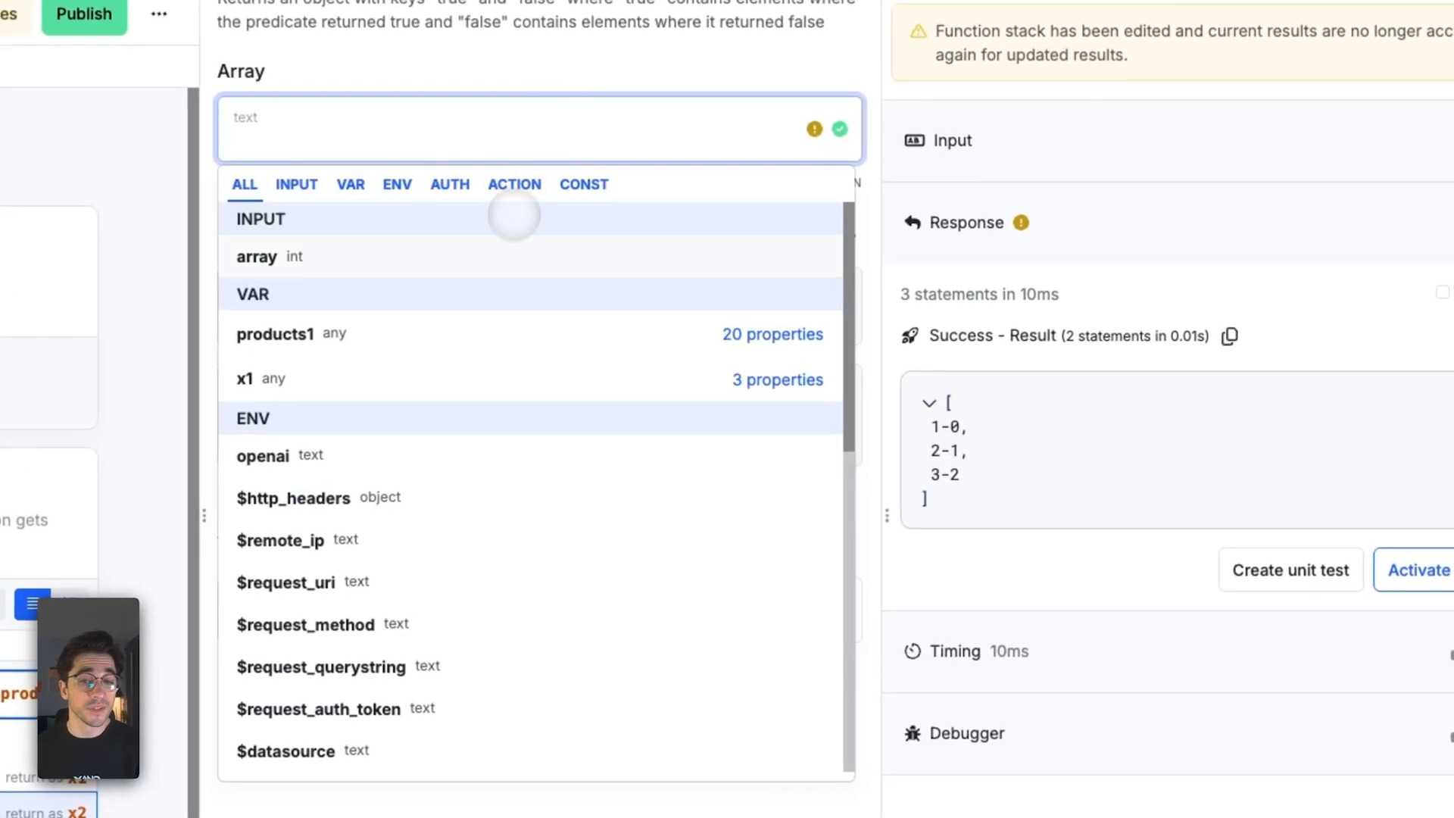
left_click(257, 256)
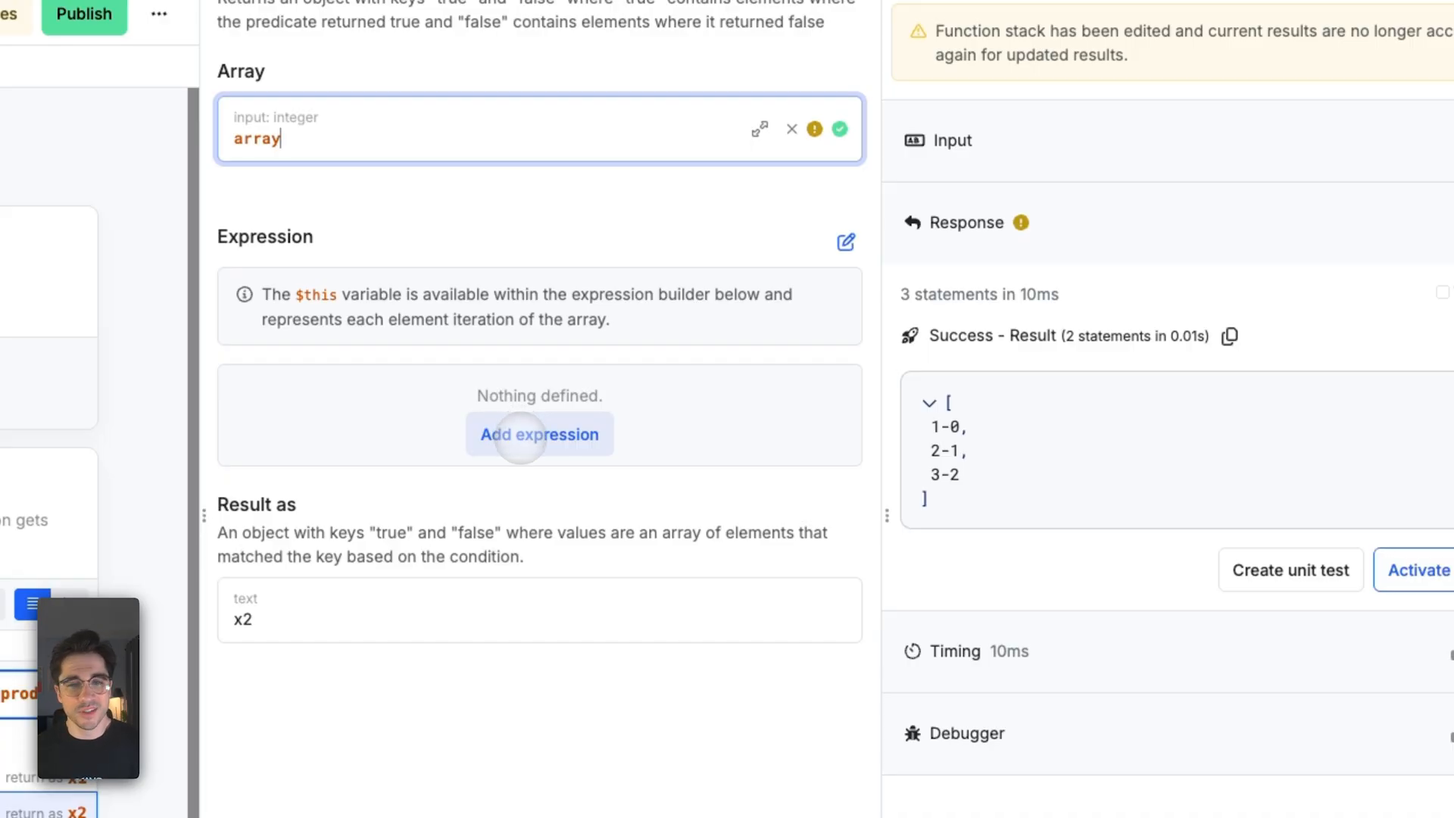
left_click(538, 434)
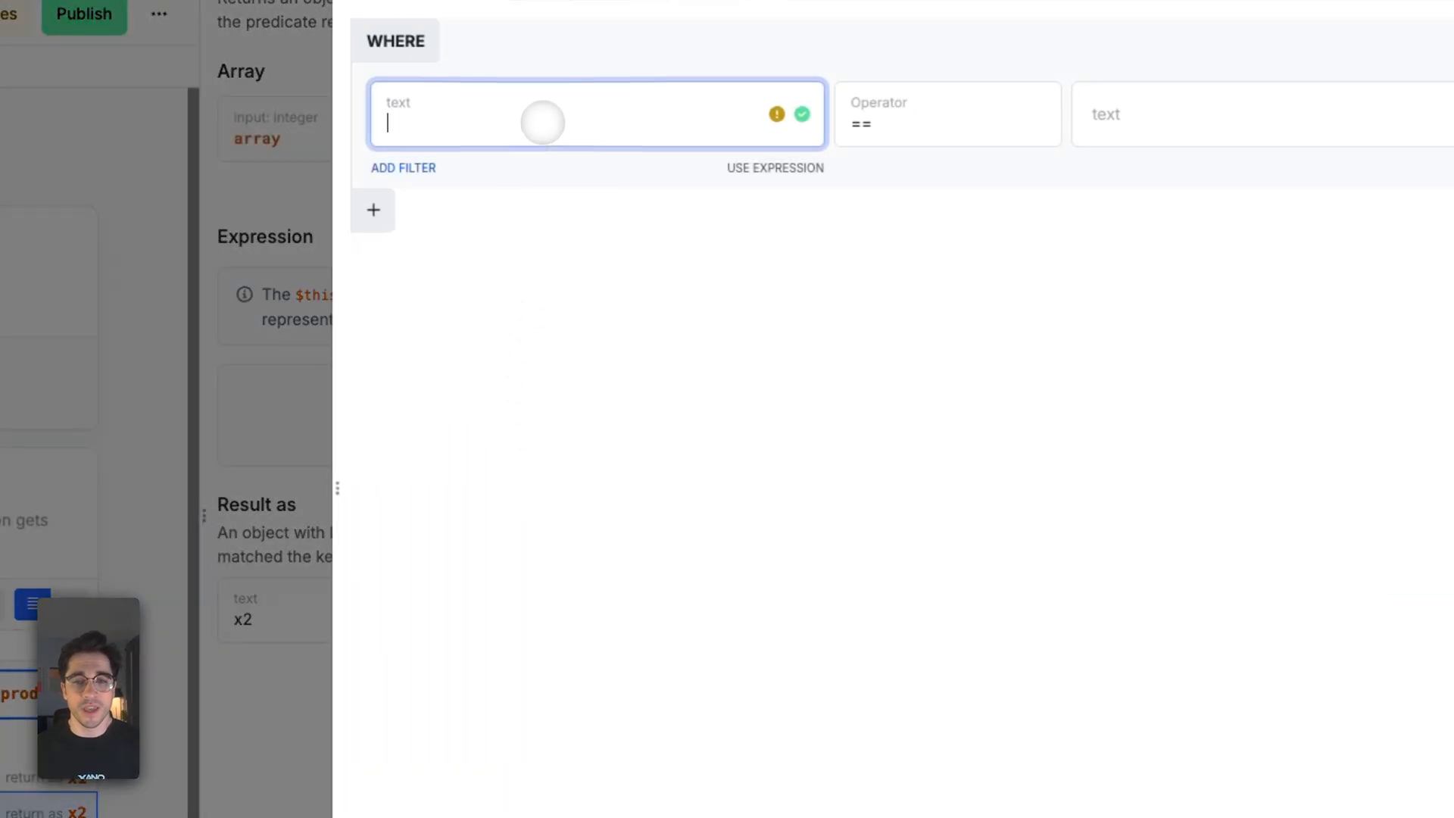
type("$this")
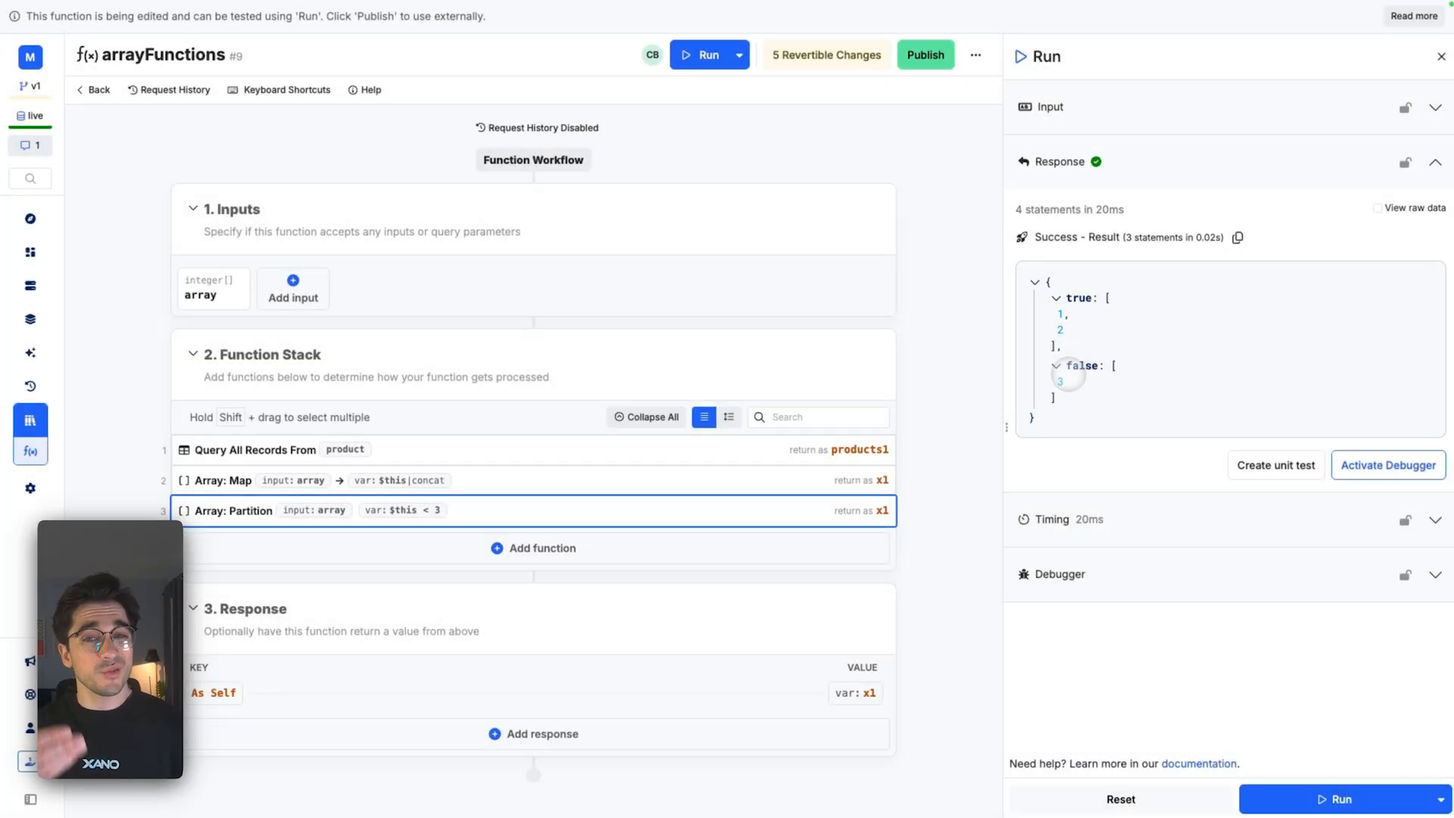
Step: Add Group By from Data Manipulation > Arrays as the fourth function
left_click(540, 547)
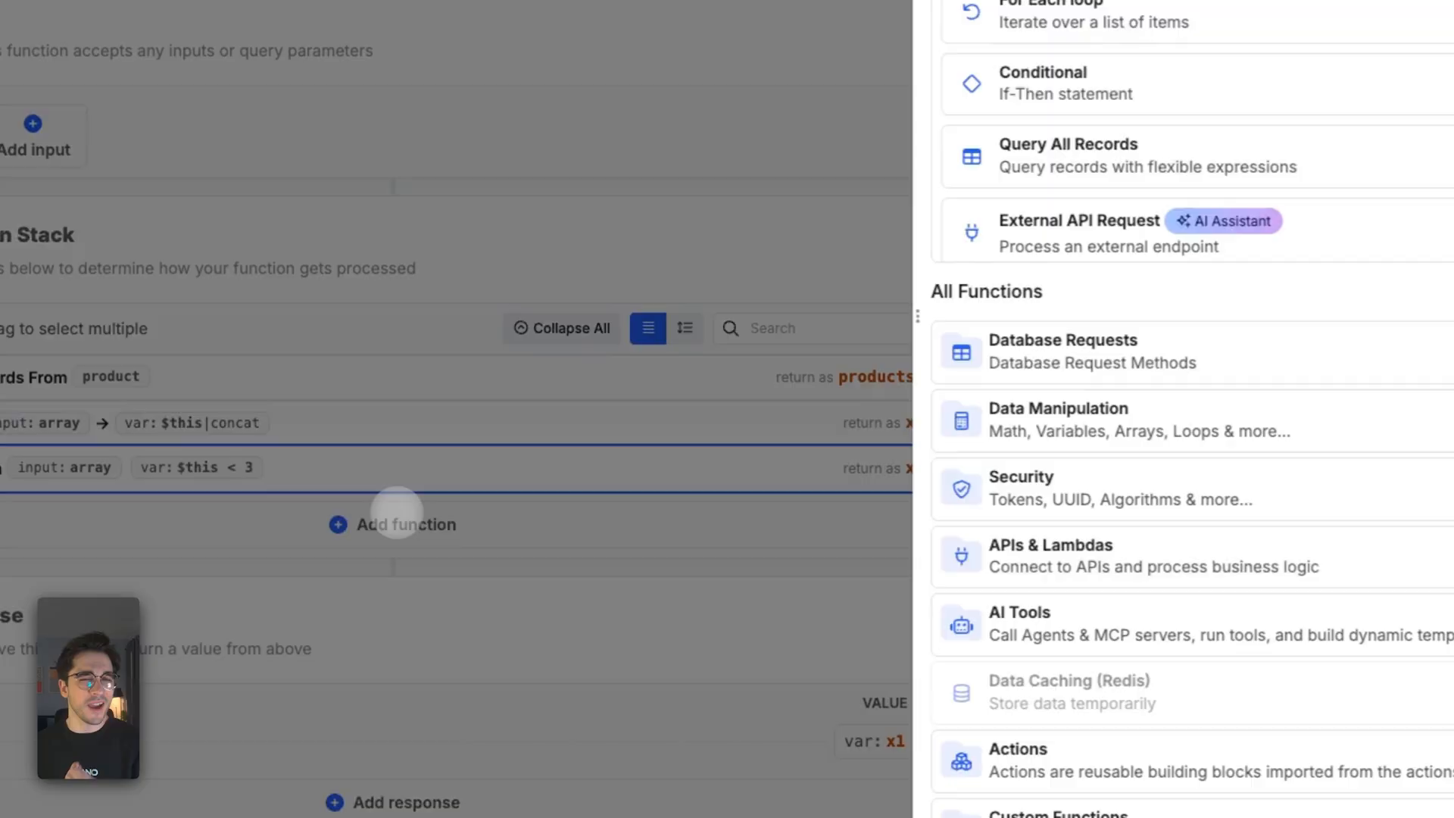
left_click(1057, 418)
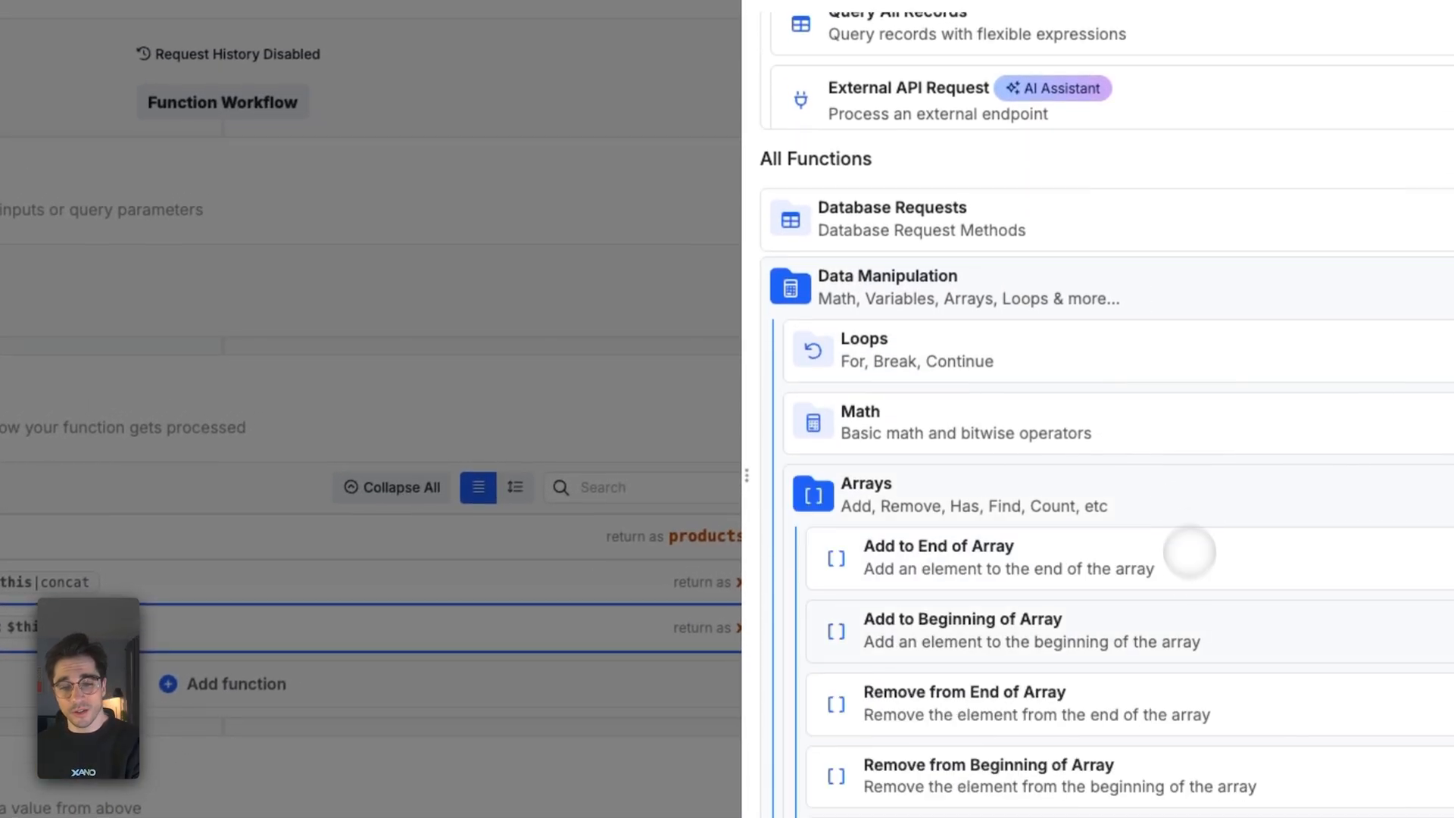
scroll("down", 3)
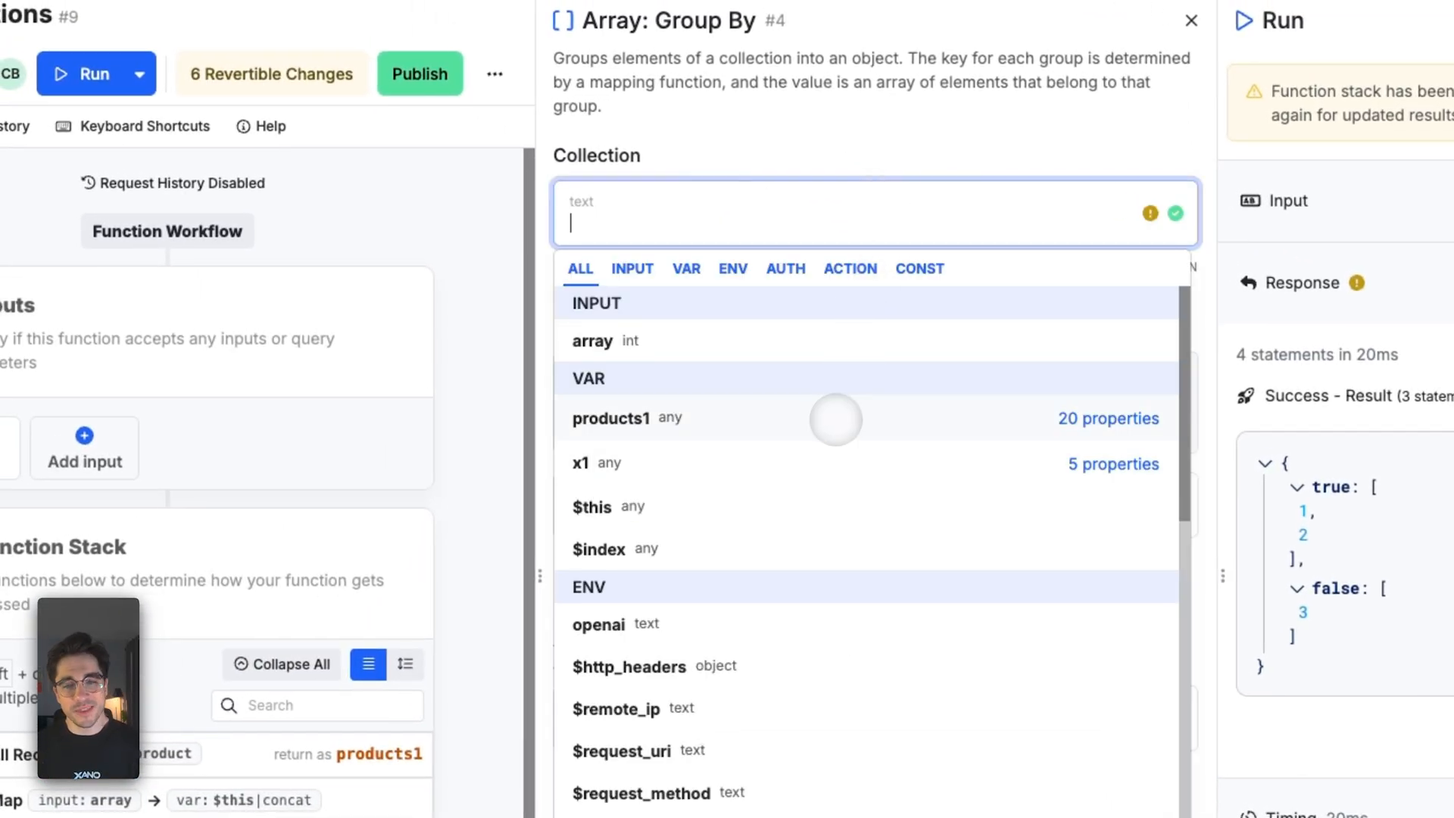
Step: Group products1 by $this.stock_quantity and run, keying products by quantities like 9, 17, 63
left_click(611, 418)
type("$this.stock_quantity")
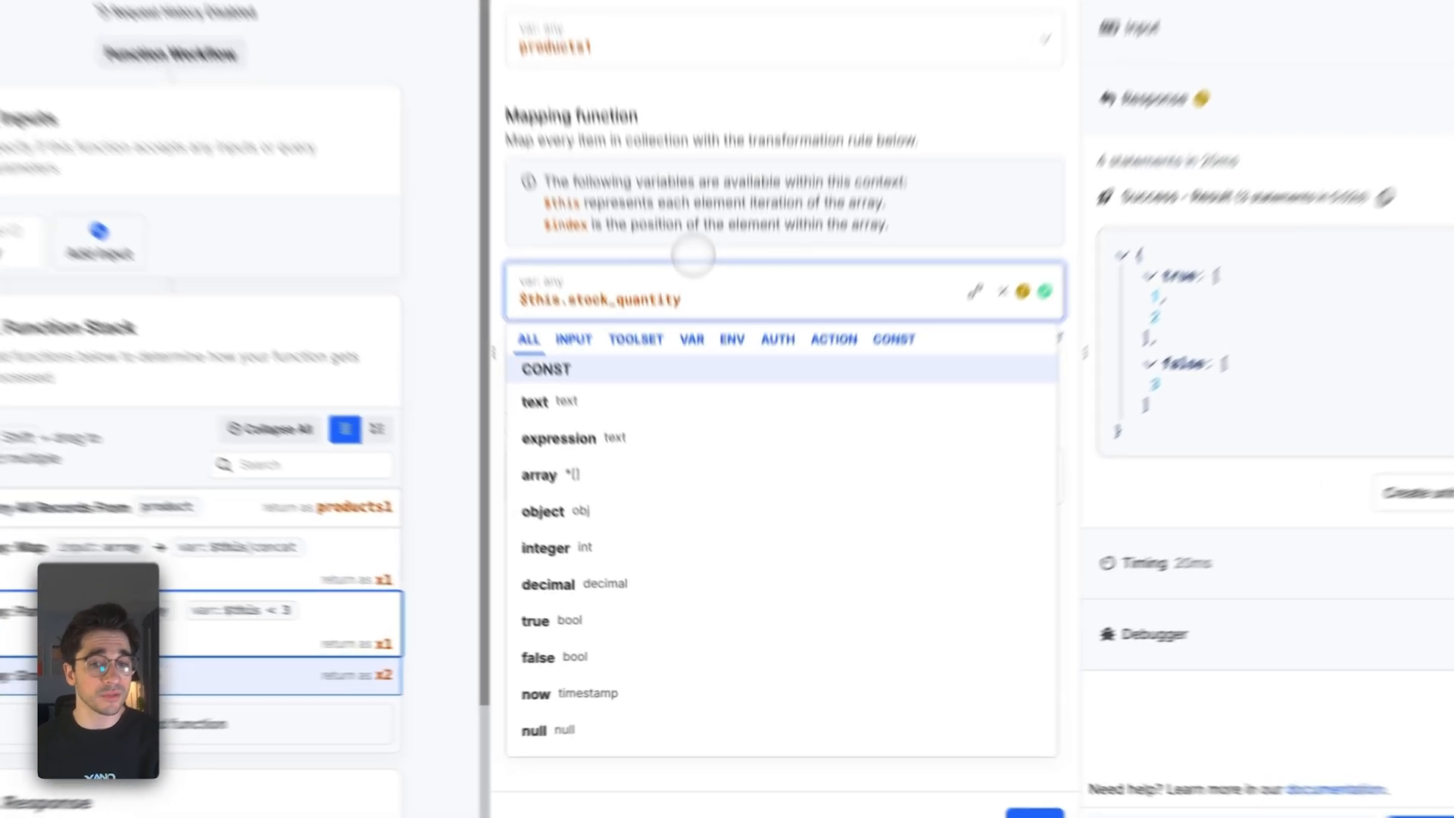
left_click(1280, 798)
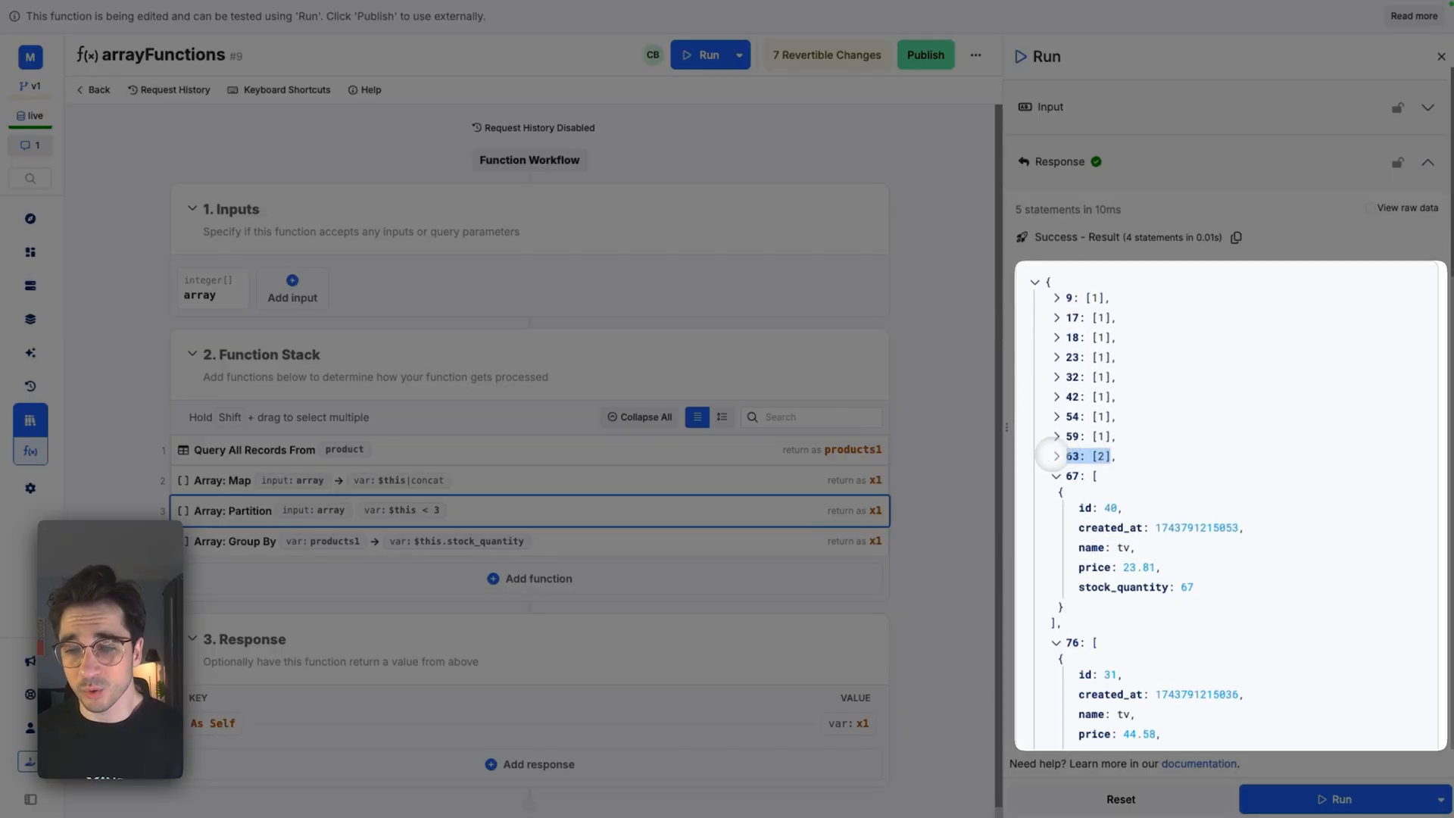
Step: Reopen the Group By step to add a less_than filter to its stock_quantity key
left_click(1054, 455)
type("less")
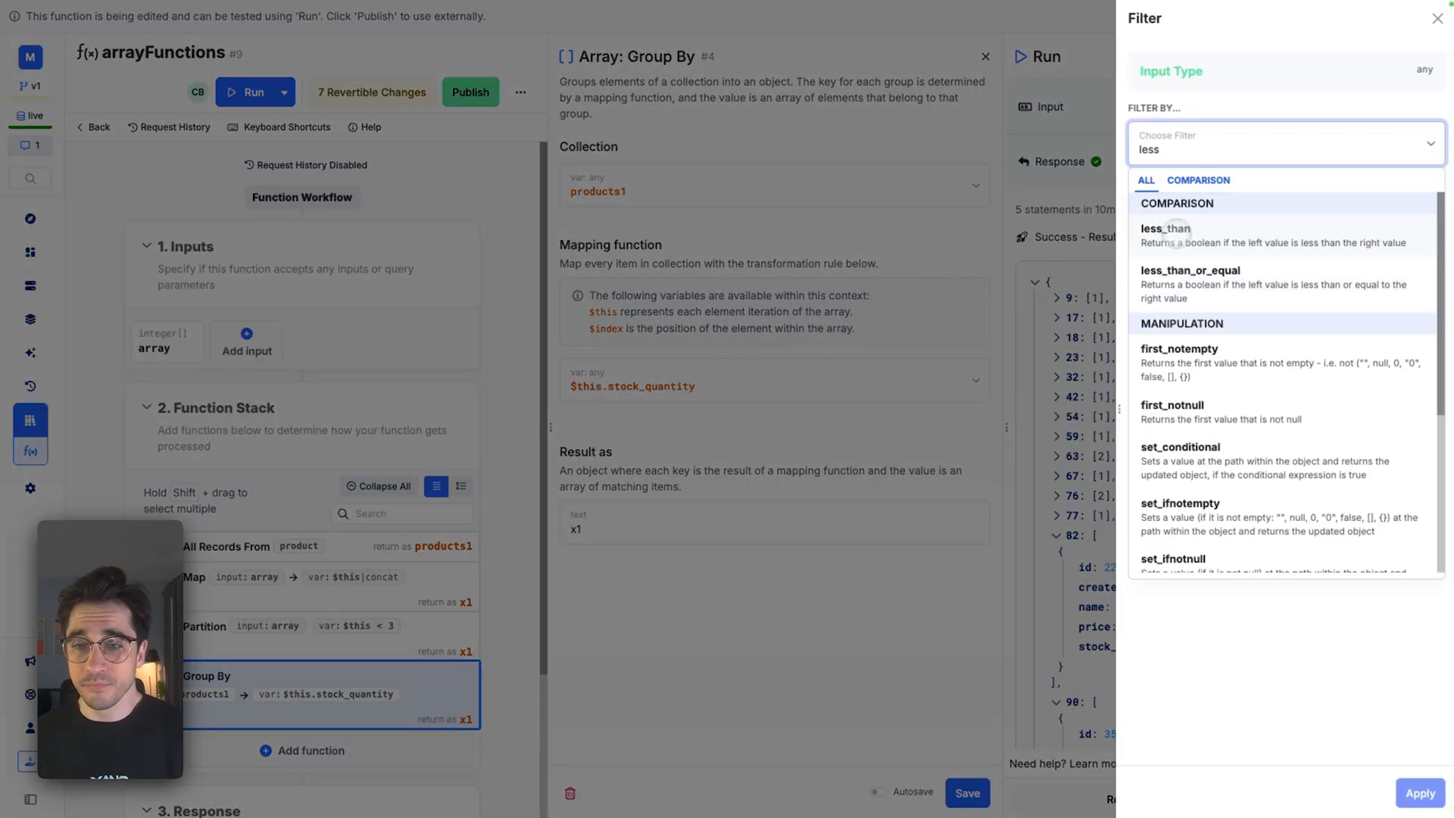
Step: Apply less_than 50 to the Group By key, save, and inspect the 14- and 6-record groups
left_click(1165, 228)
type("50")
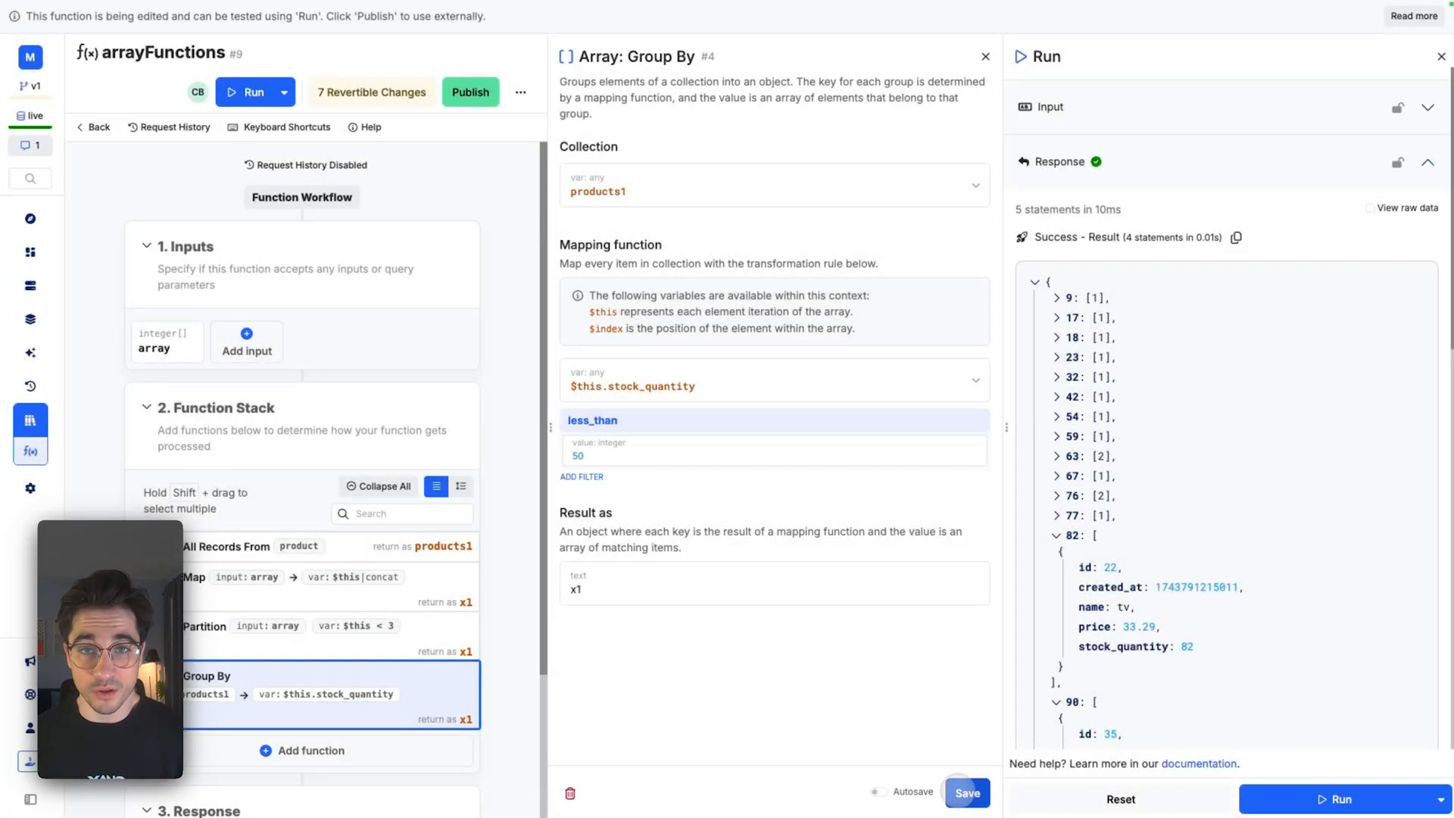
left_click(984, 56)
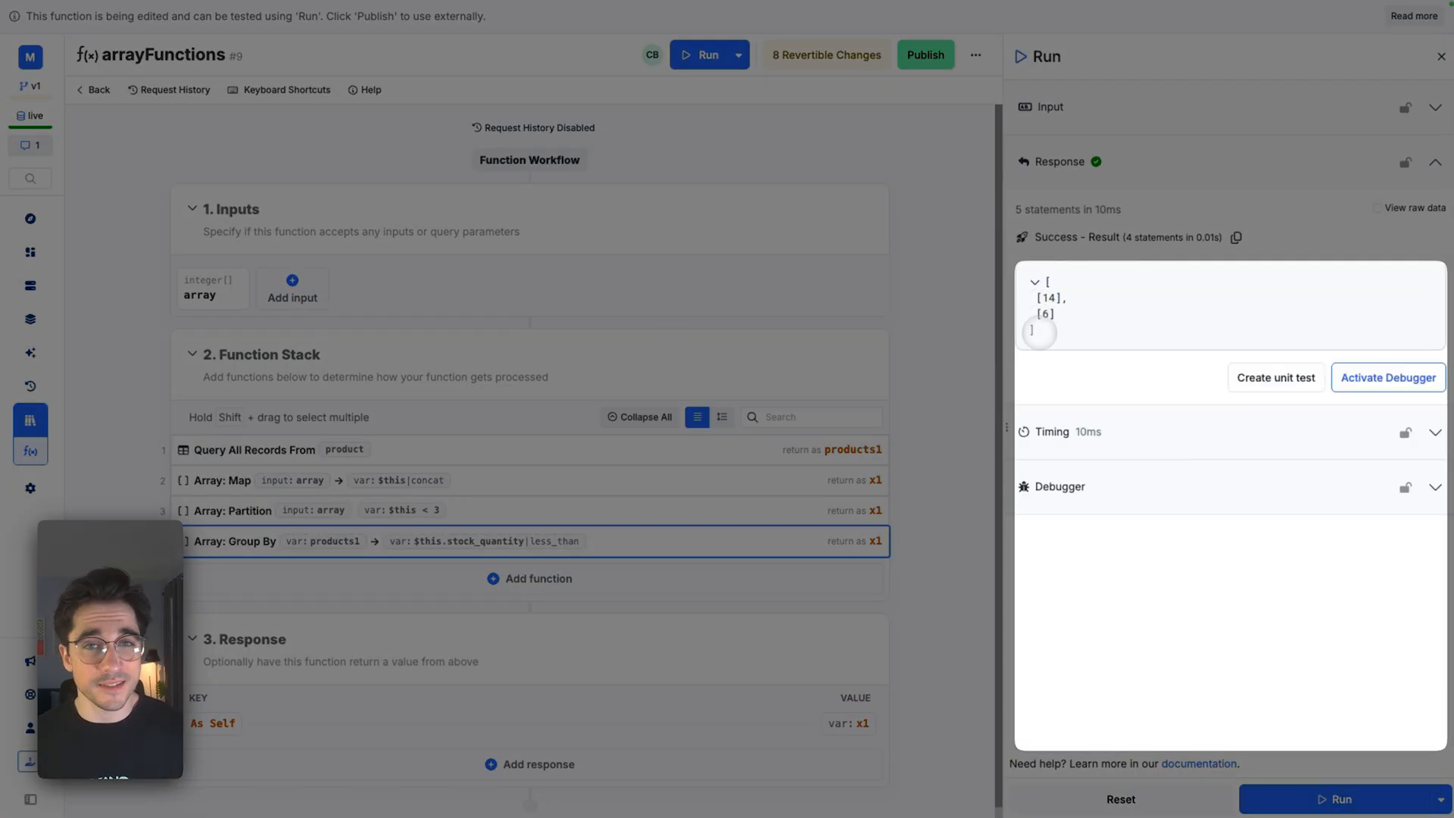
left_click(1046, 298)
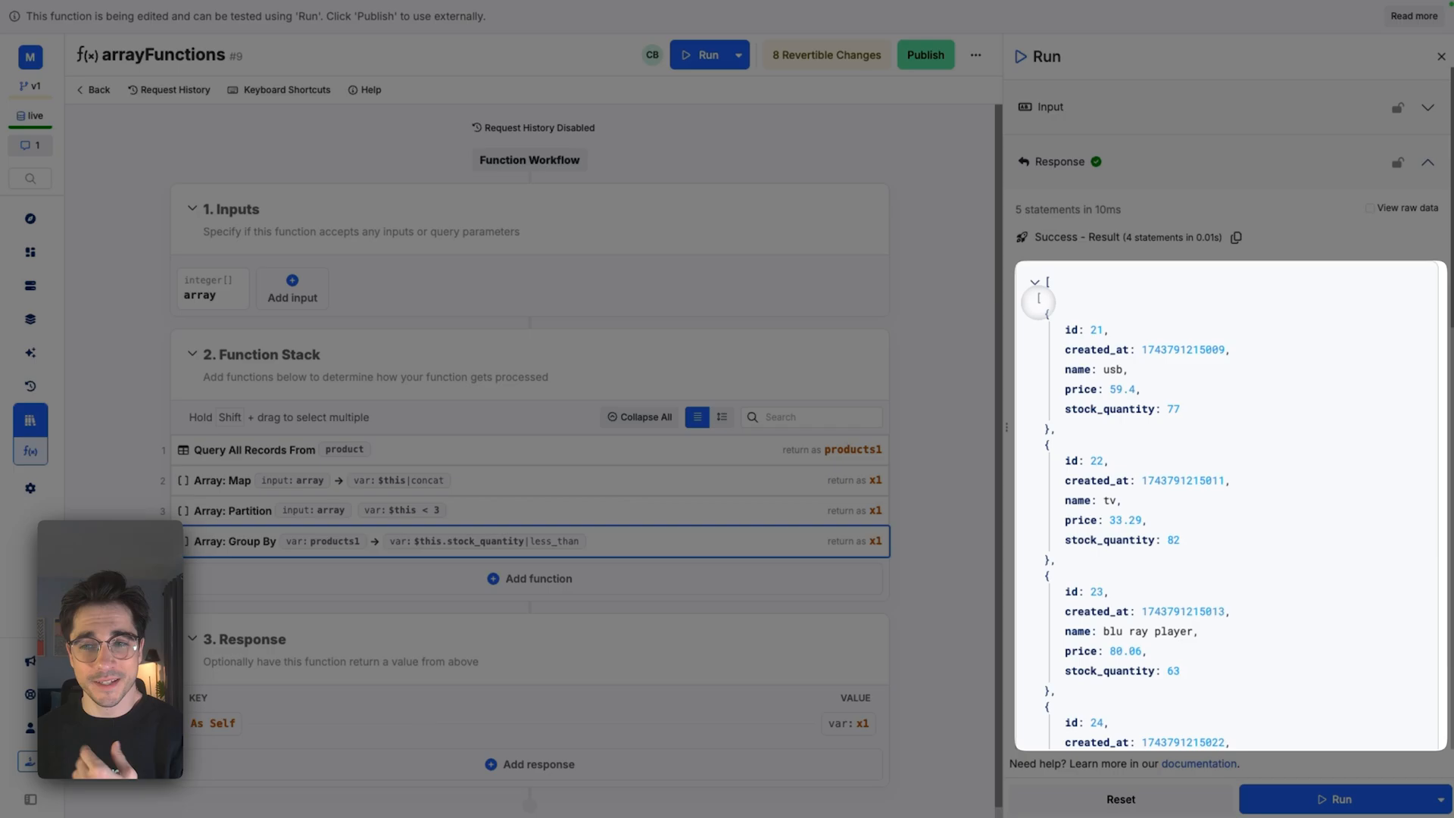
left_click(1035, 284)
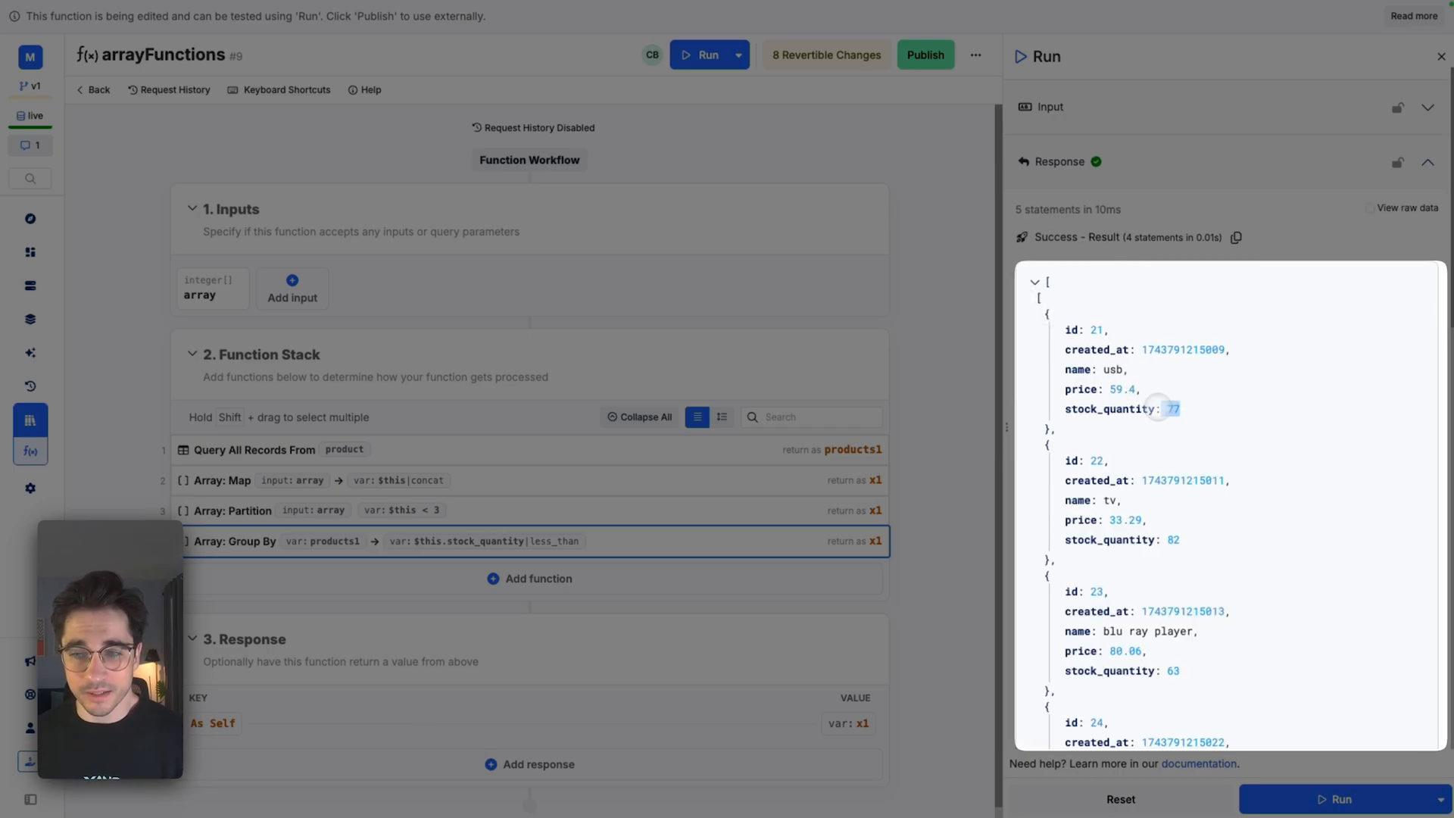
scroll("down", 3)
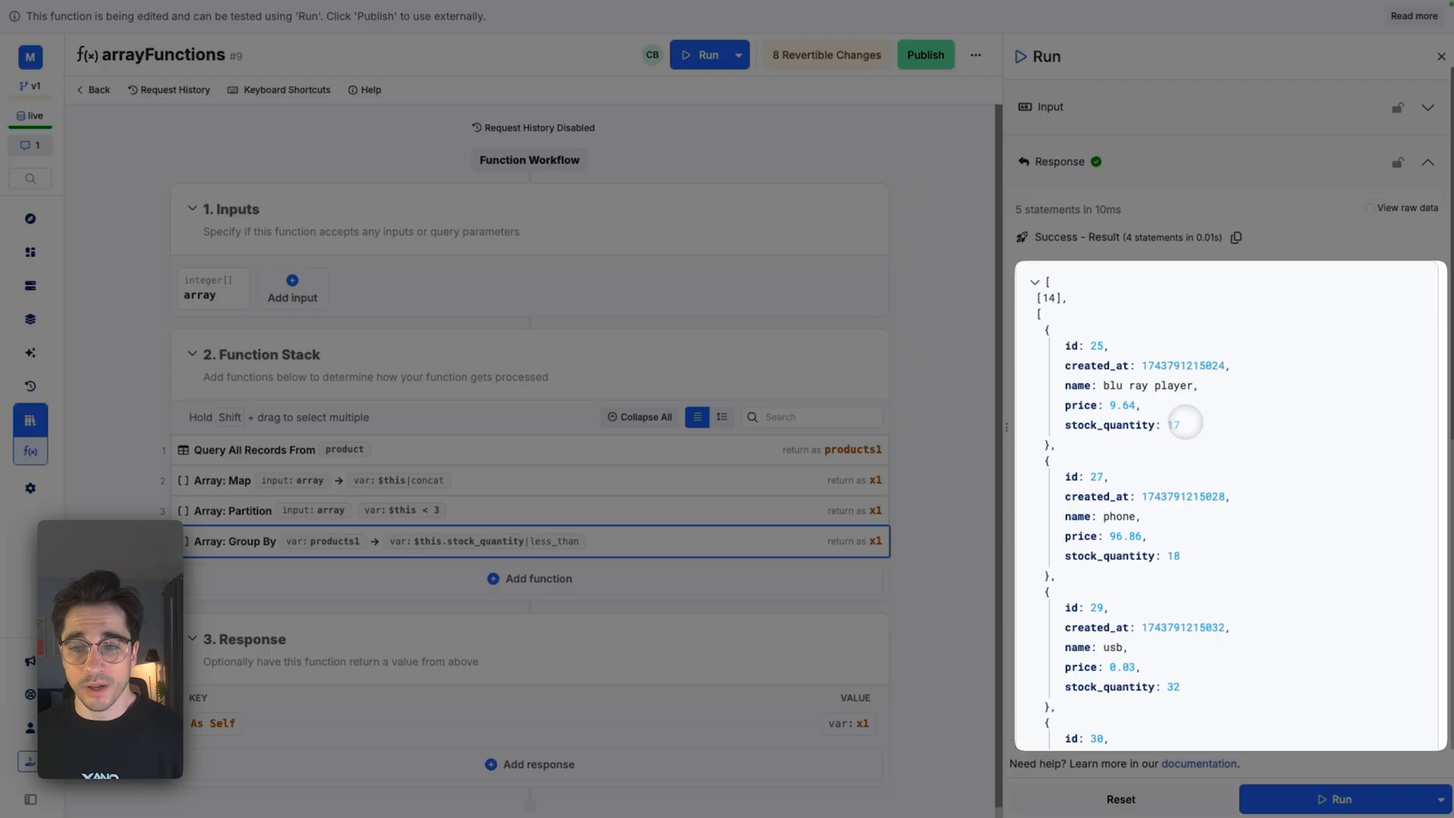
left_click(1036, 282)
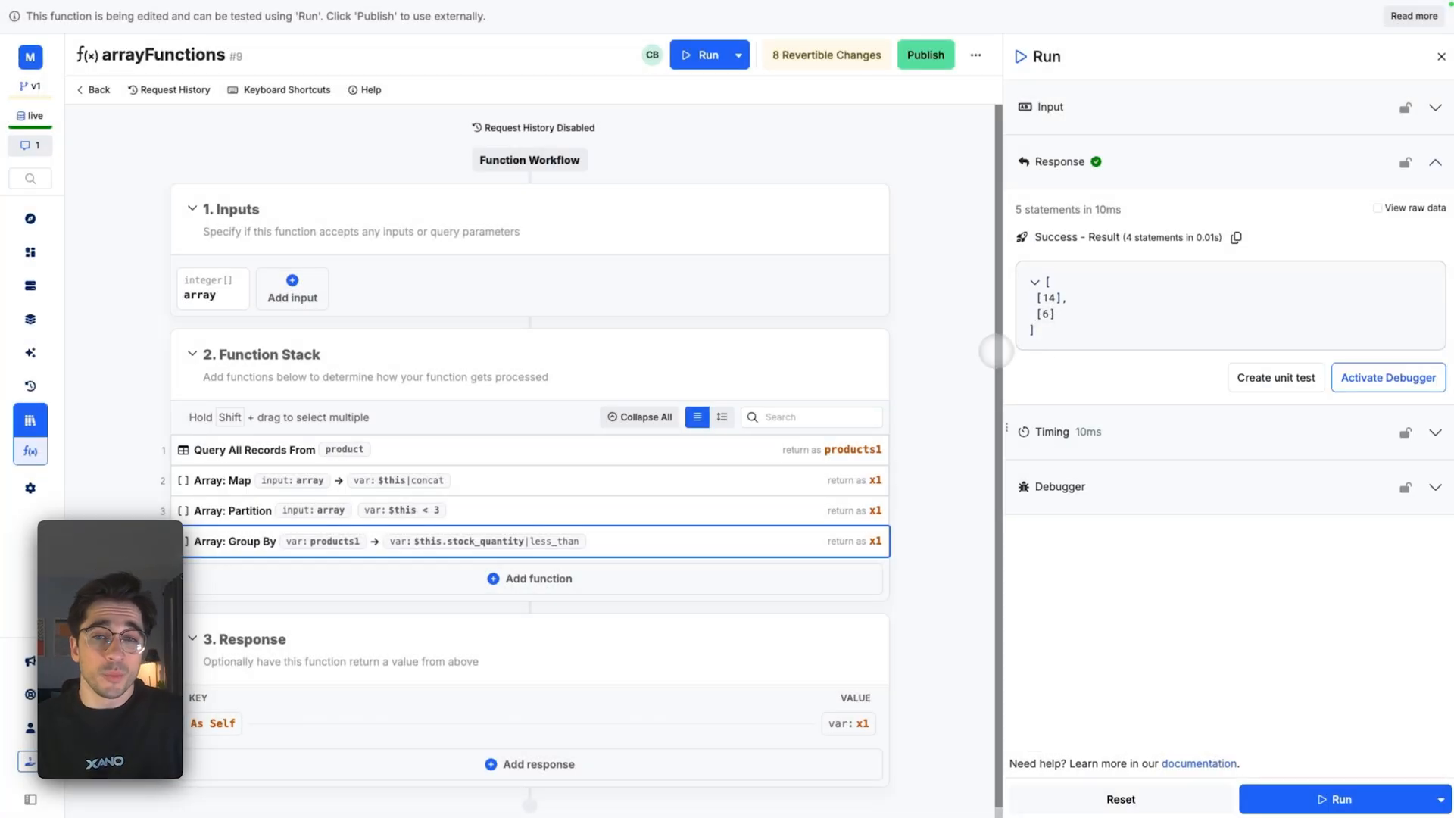
left_click(529, 578)
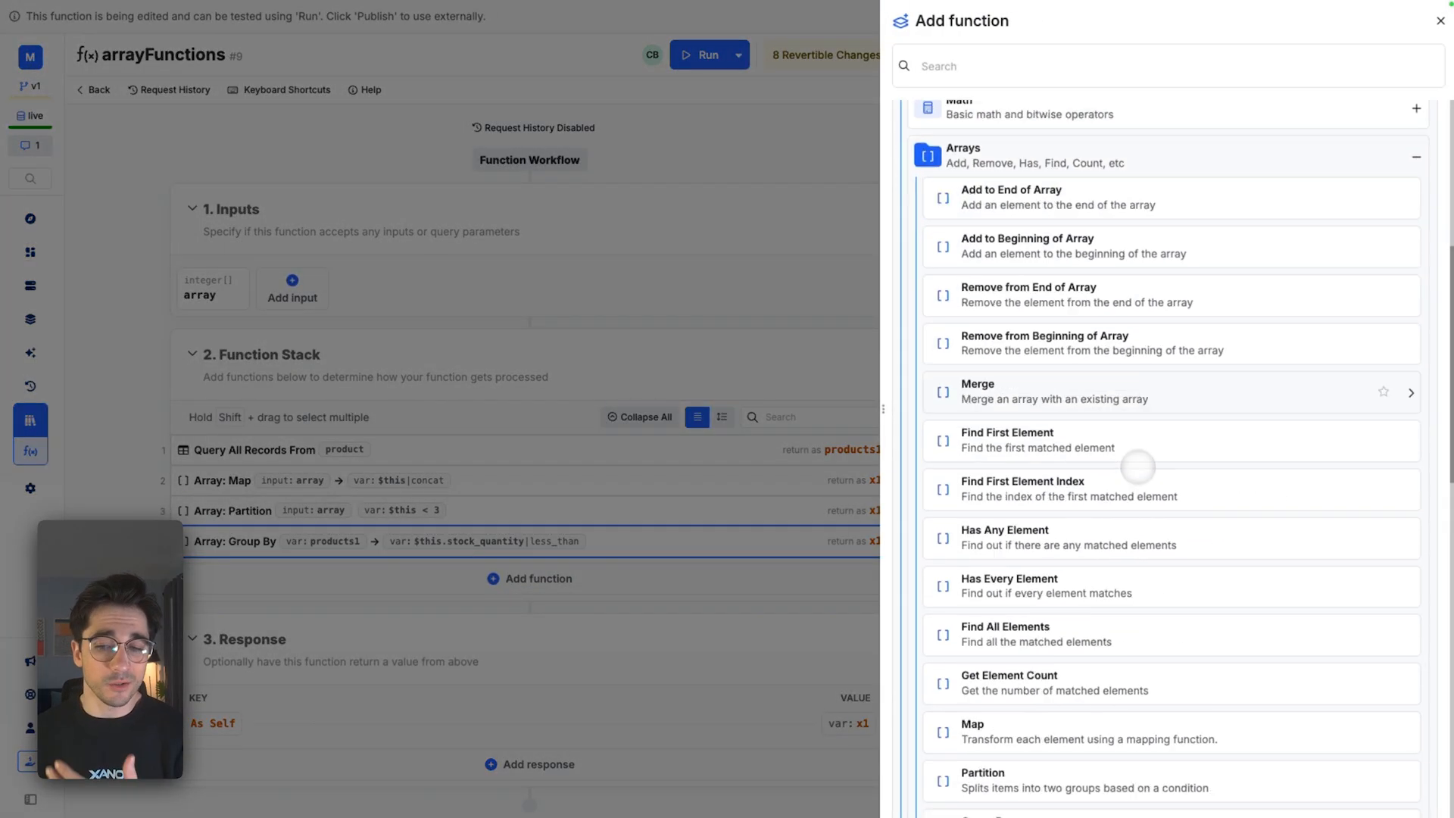
Step: Scroll the function library down to the Difference, Intersection and Union array operations
scroll("down", 3)
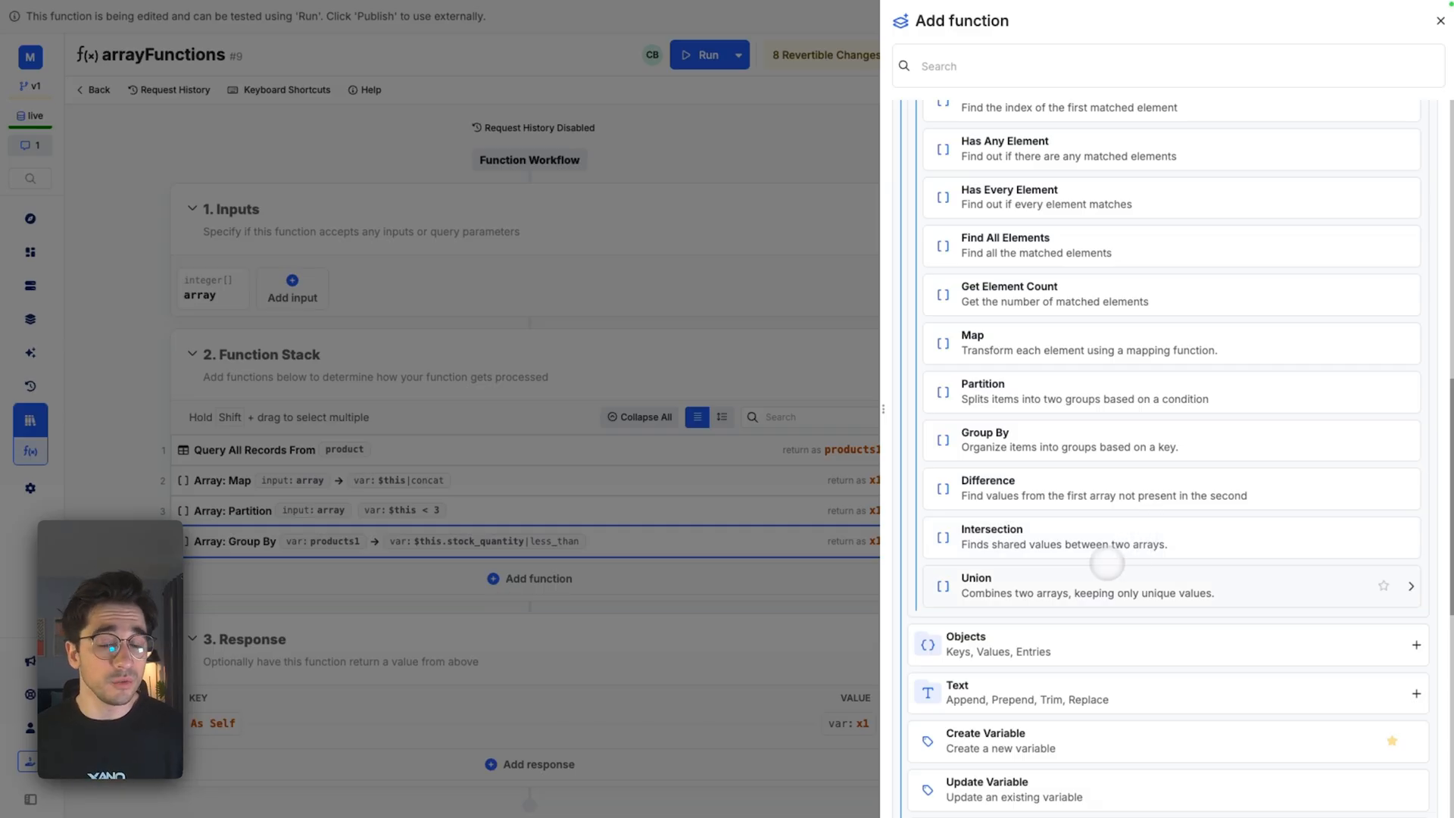
mouse_move(1119, 488)
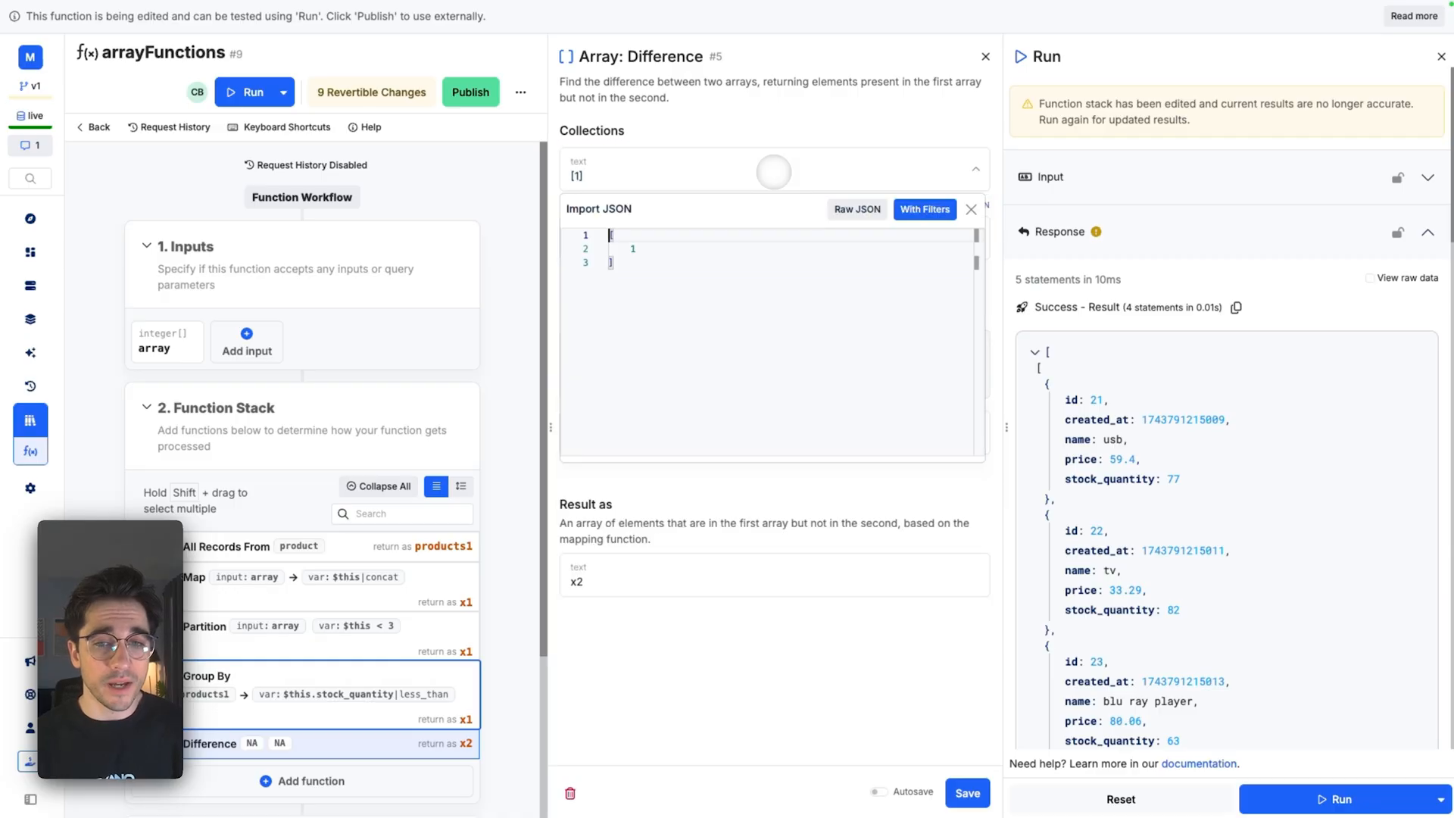
Step: Import 1, 2, 4 as the Difference's first collection, compare with the array input, save
type("1,2,")
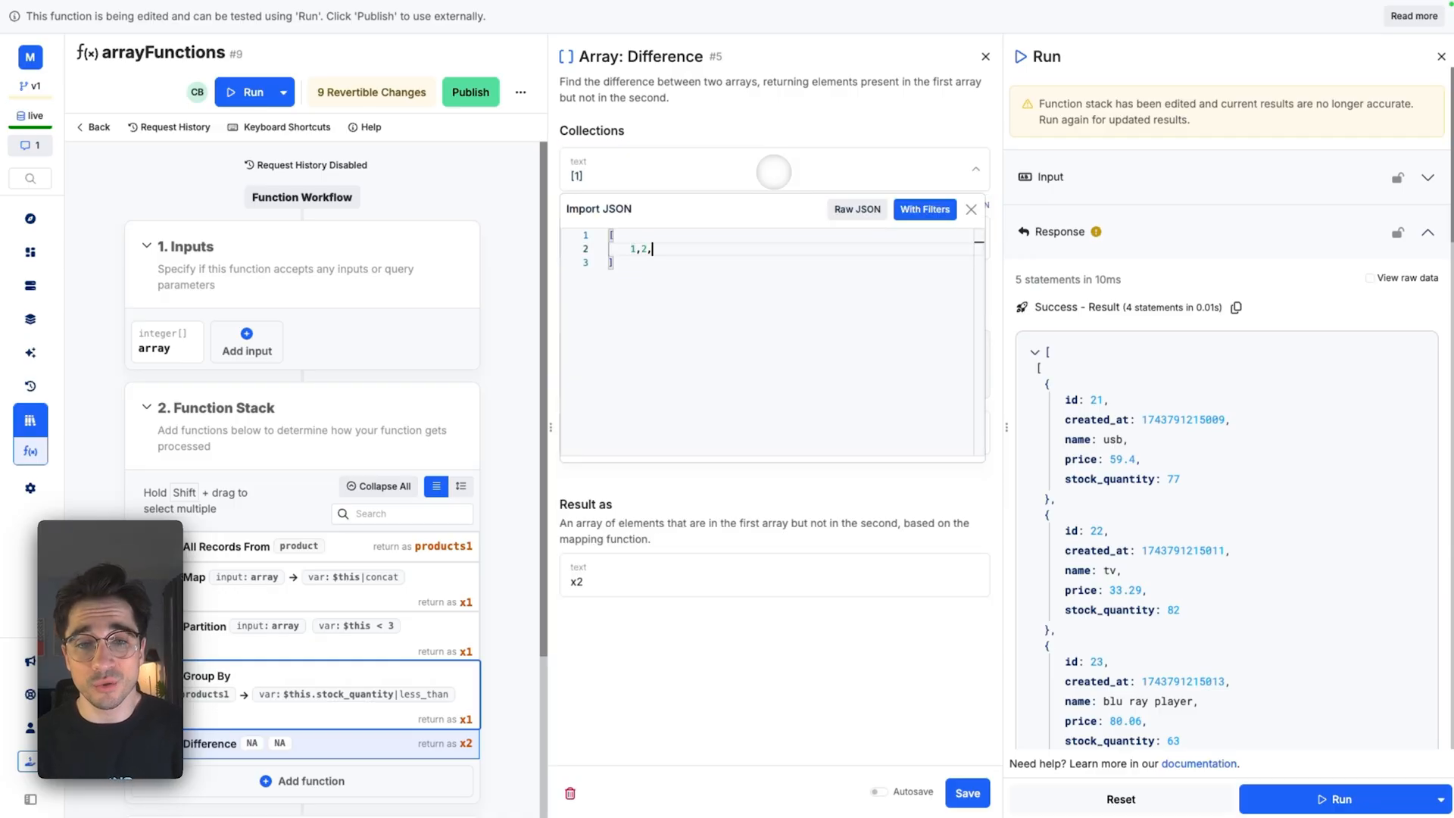
type("4")
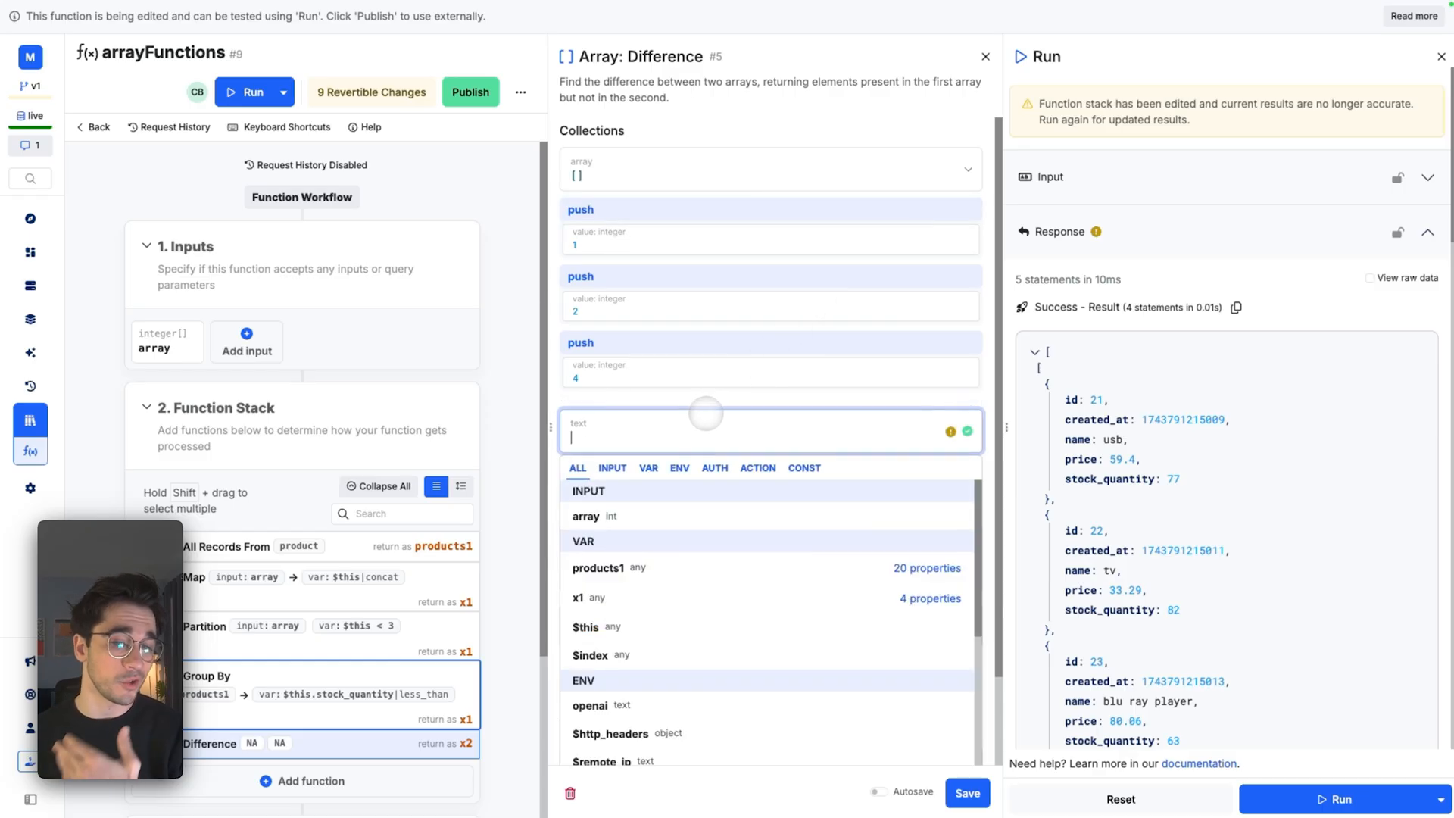
mouse_move(710, 513)
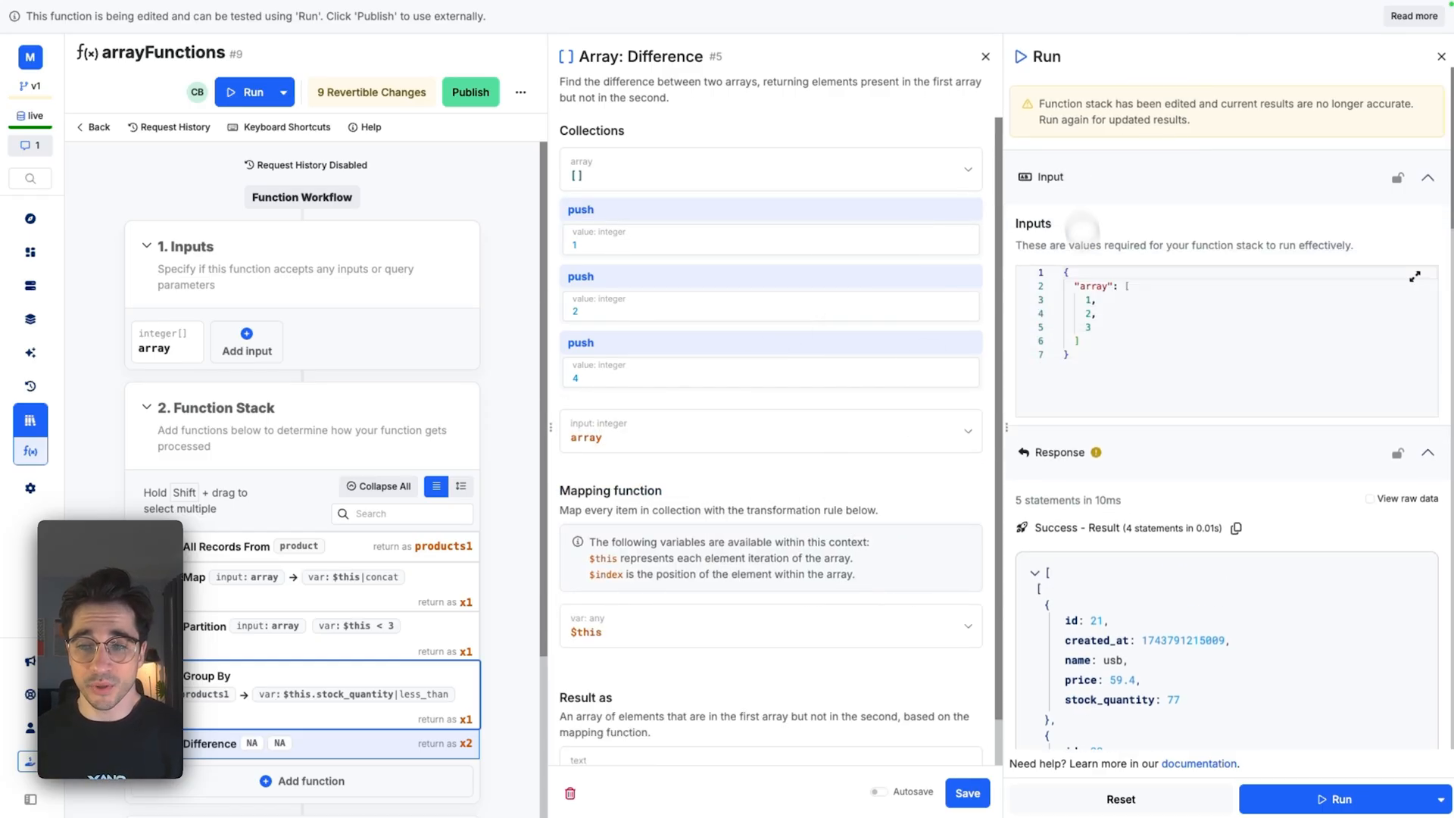
left_click(770, 174)
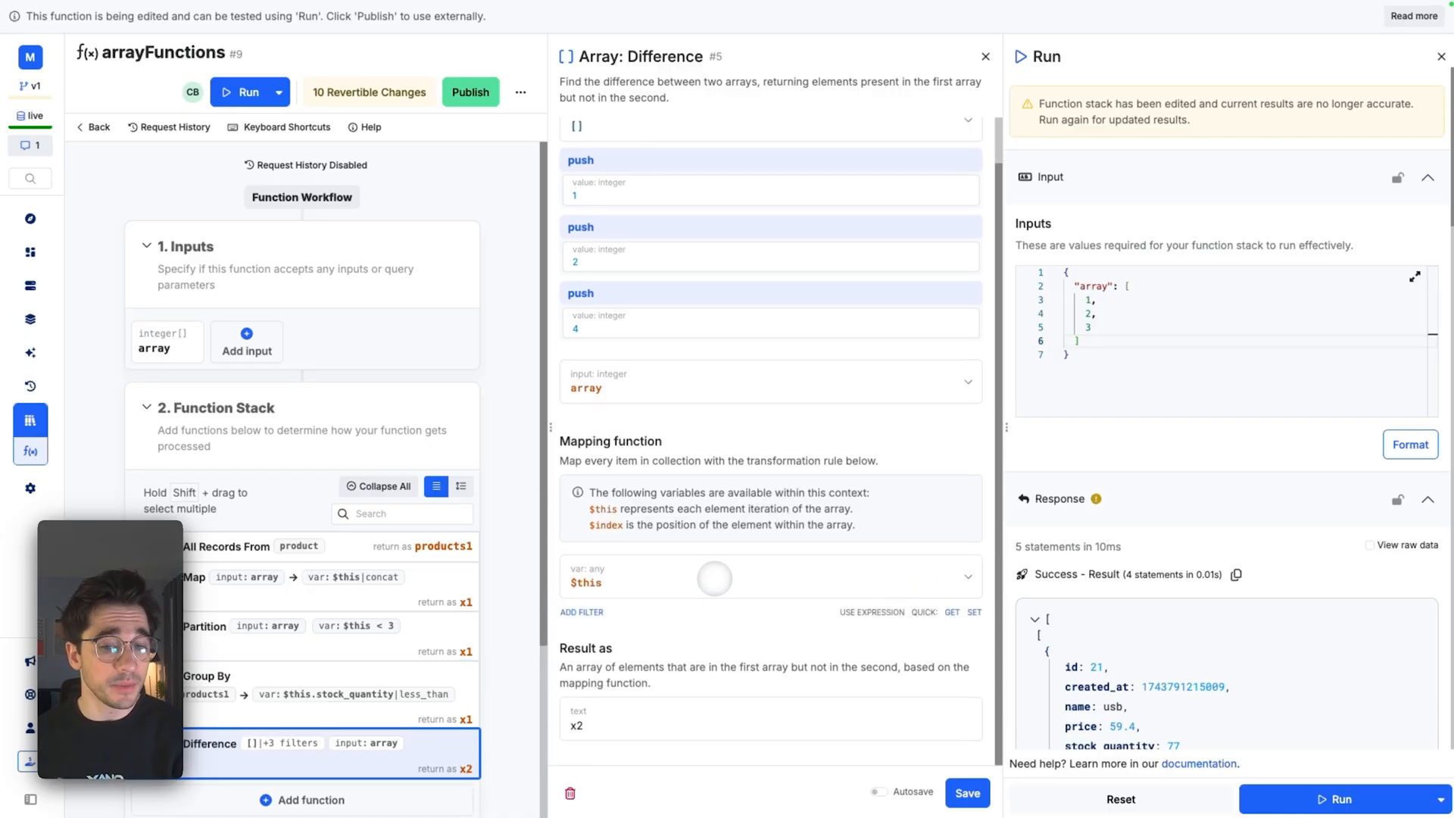
left_click(985, 56)
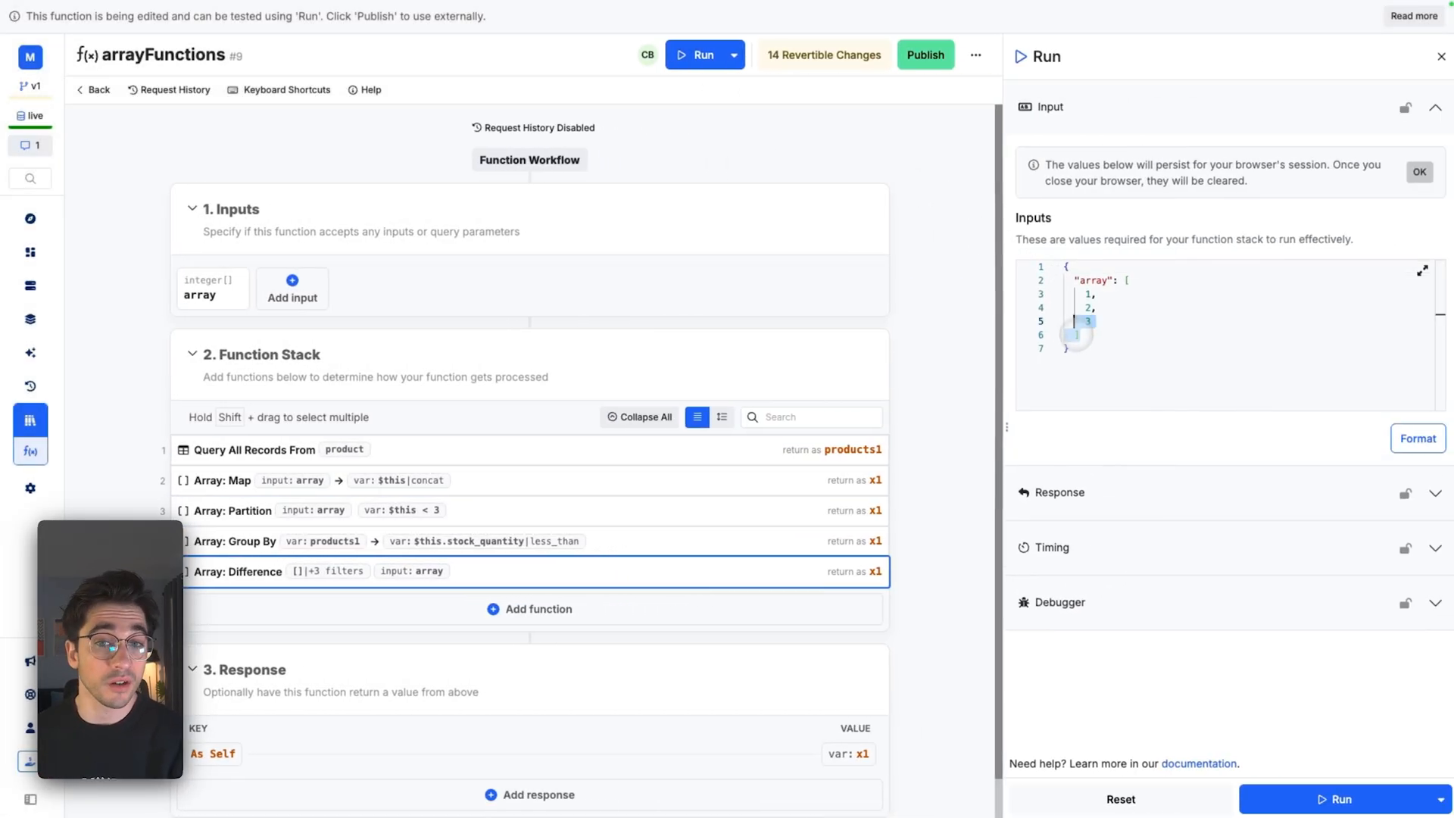
Step: Add an Intersection of [1, 2, 4] with the array input and run it, returning [1, 2]
left_click(529, 609)
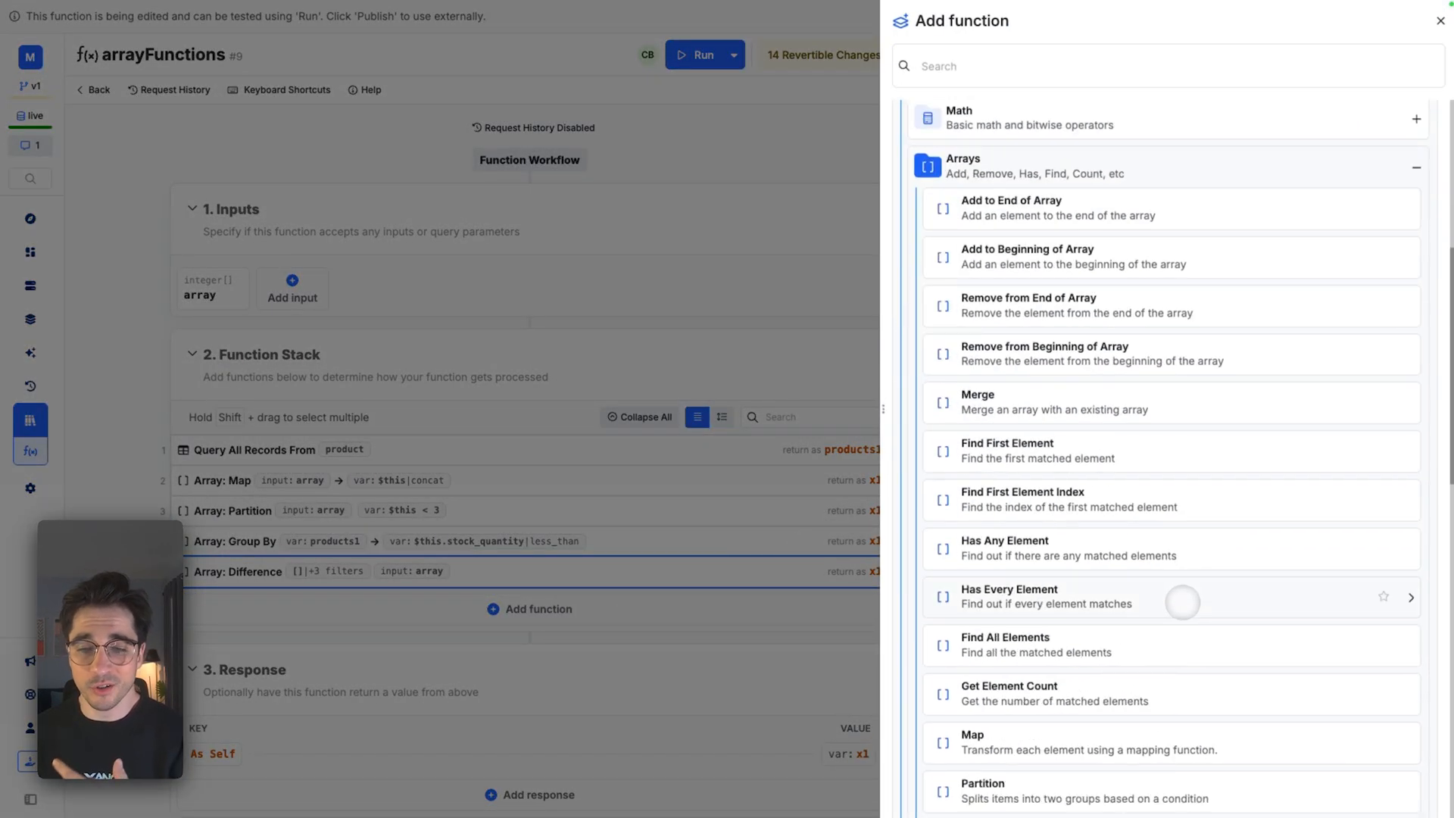
scroll("down", 3)
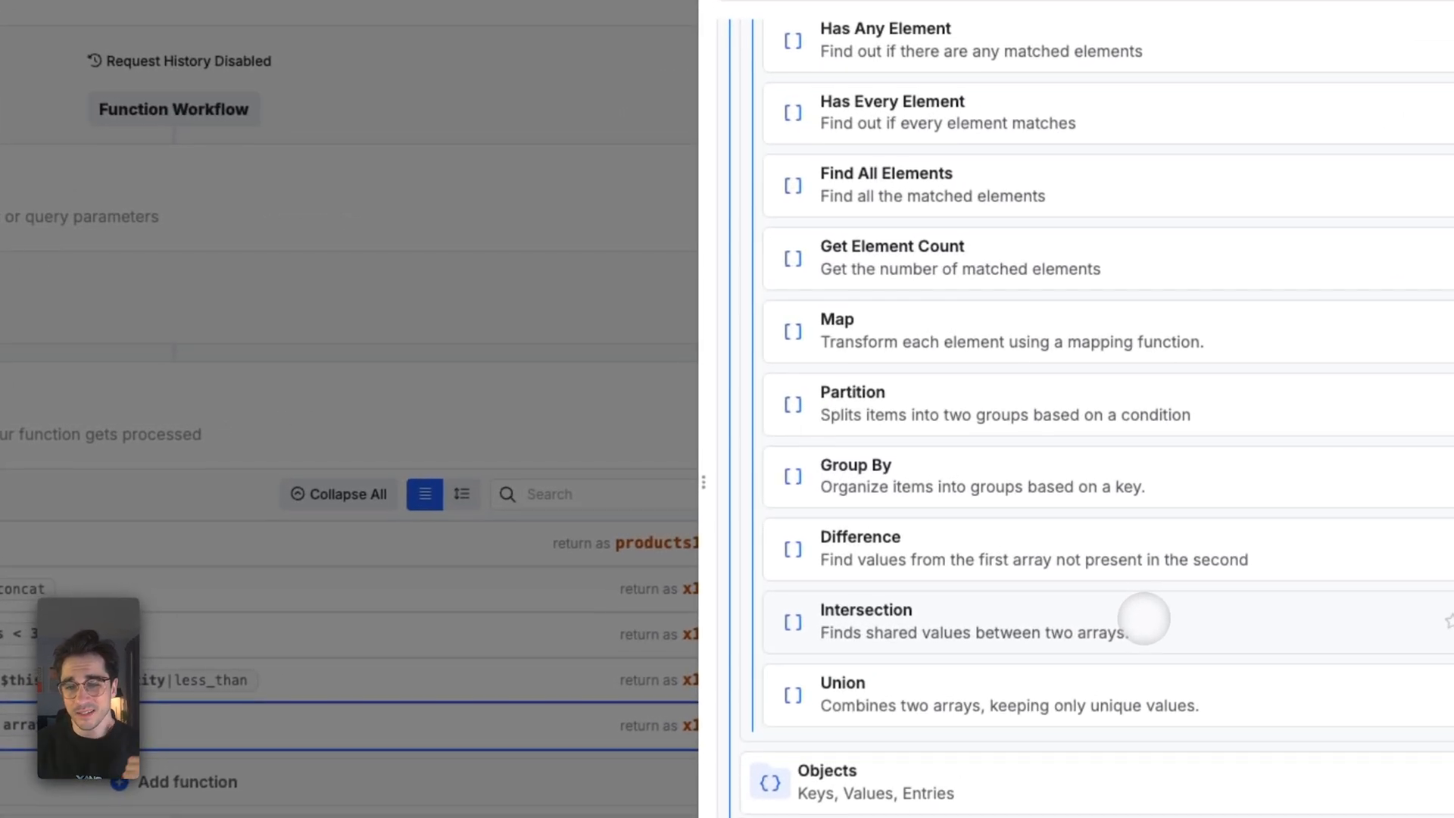
mouse_move(1222, 615)
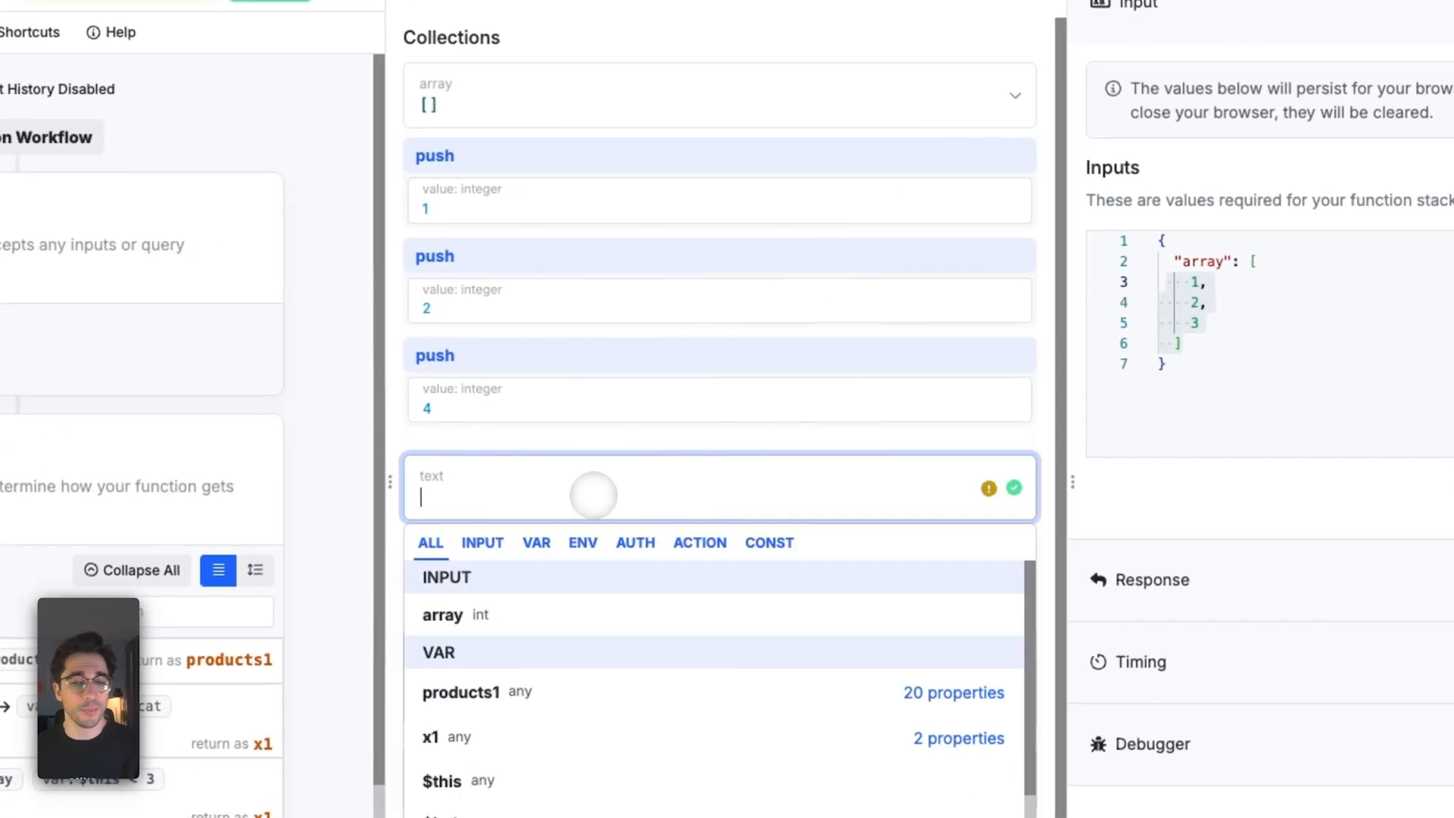
left_click(443, 614)
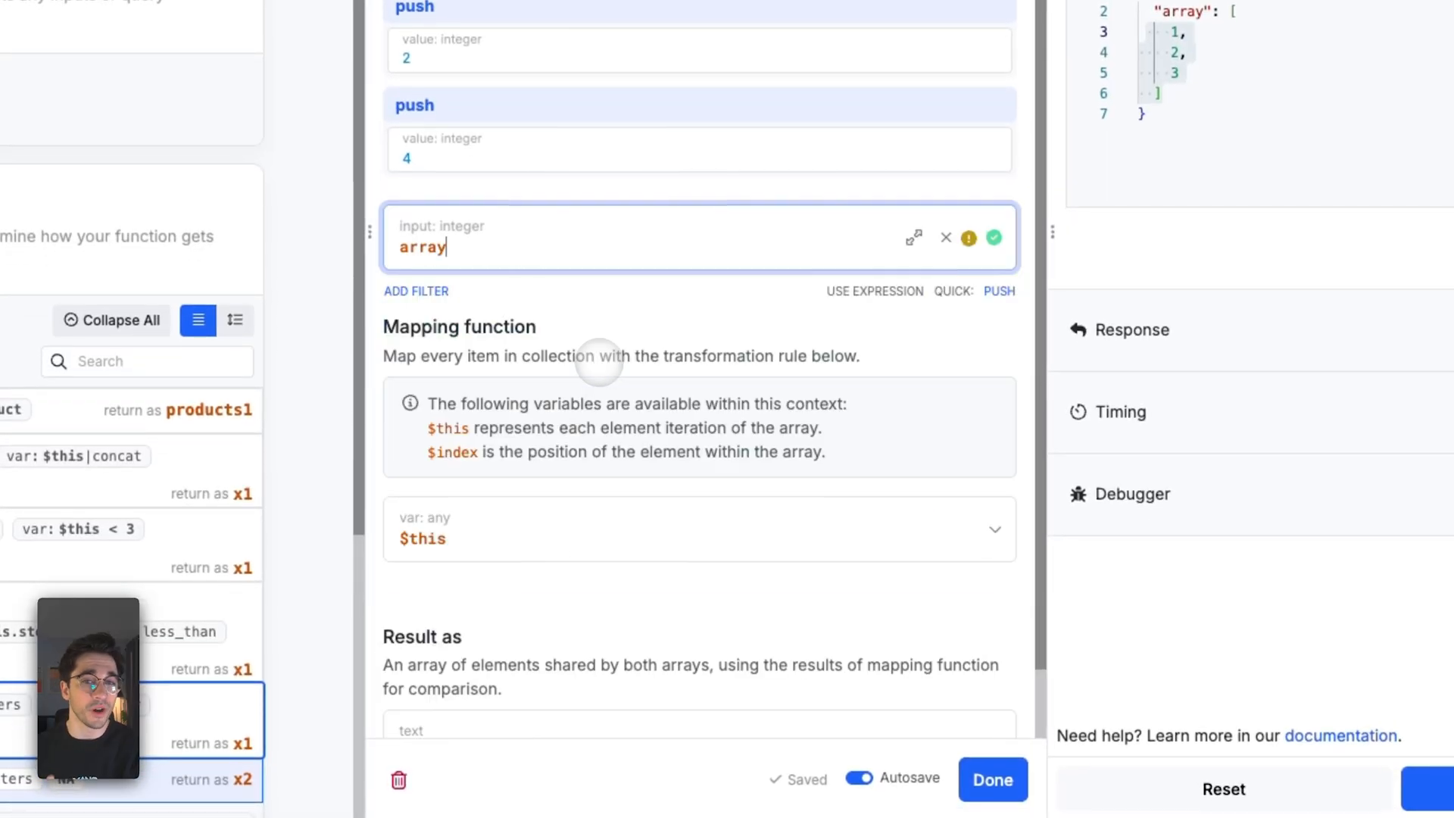
left_click(992, 779)
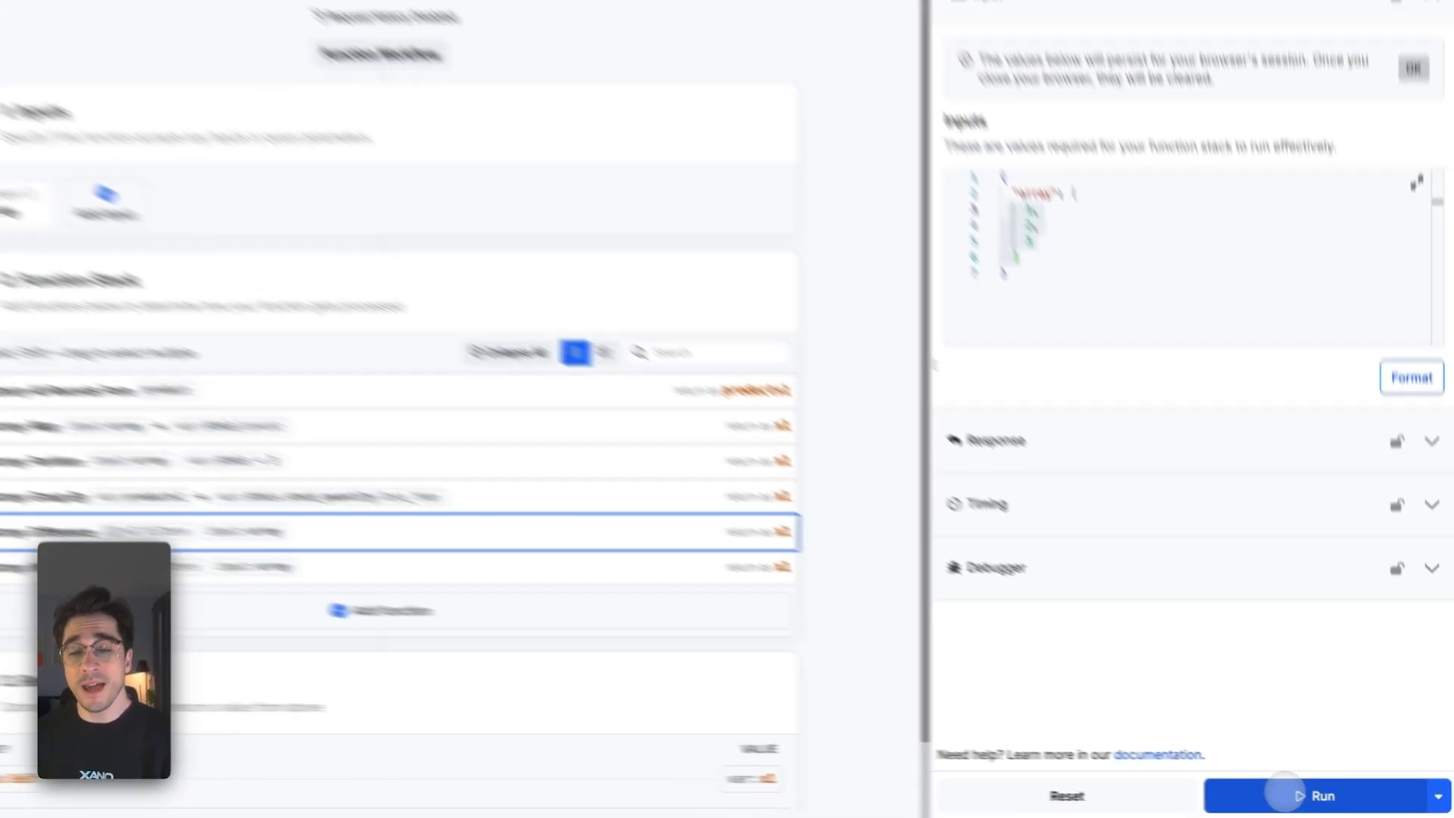
left_click(1322, 794)
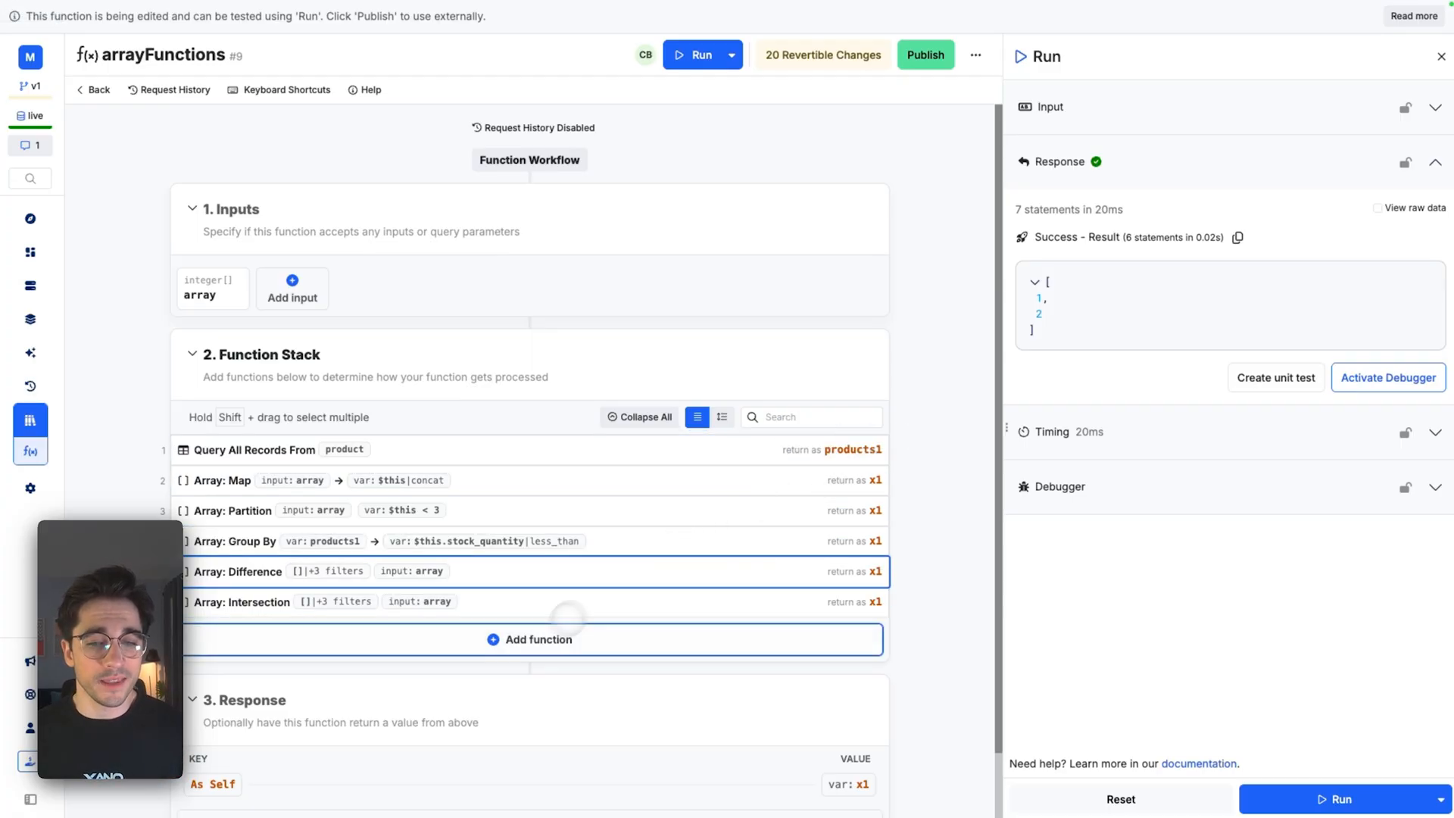
Step: Add an Array: Union step from the Data Manipulation arrays list
left_click(529, 639)
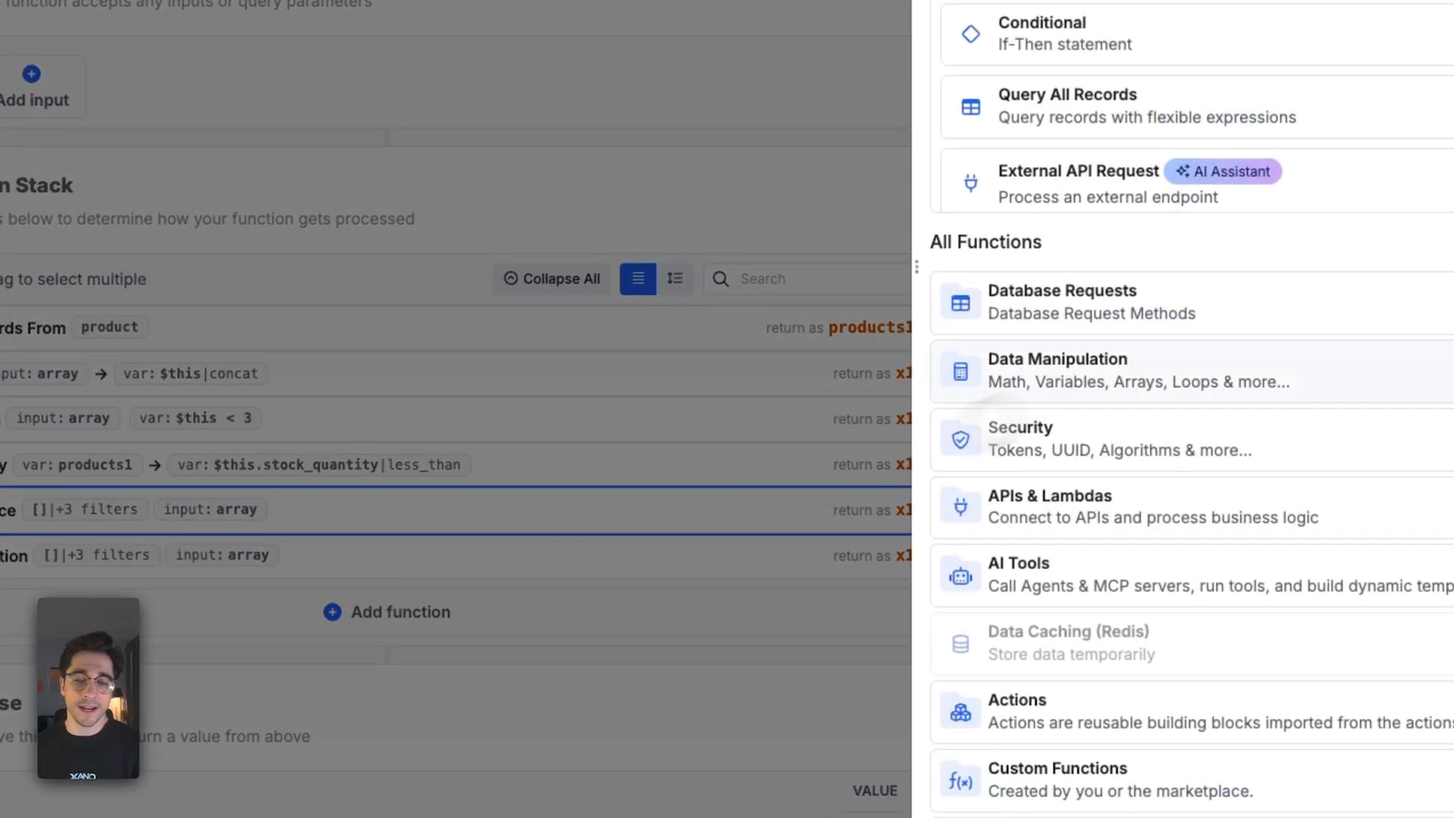
left_click(1057, 371)
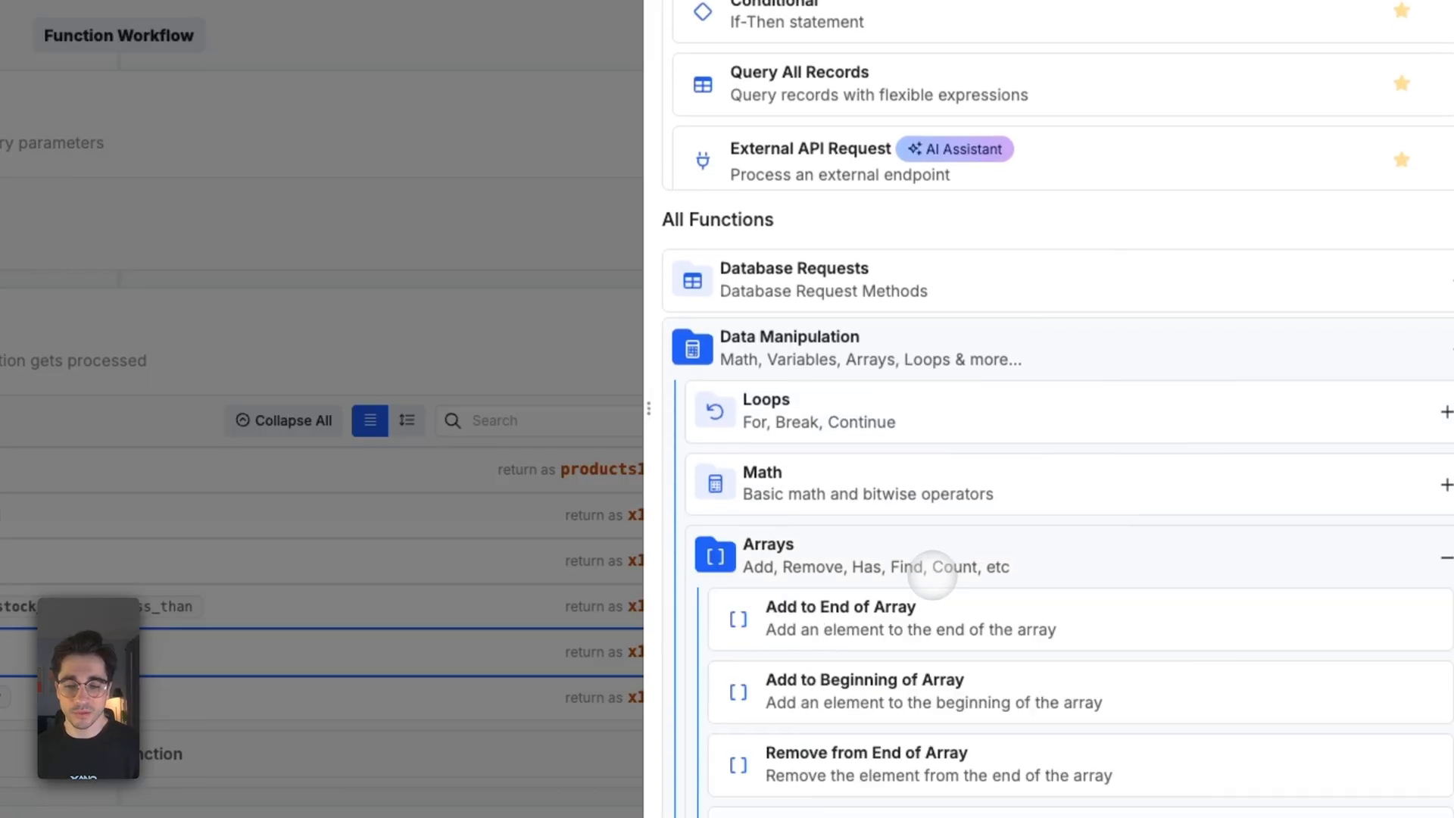
scroll("down", 3)
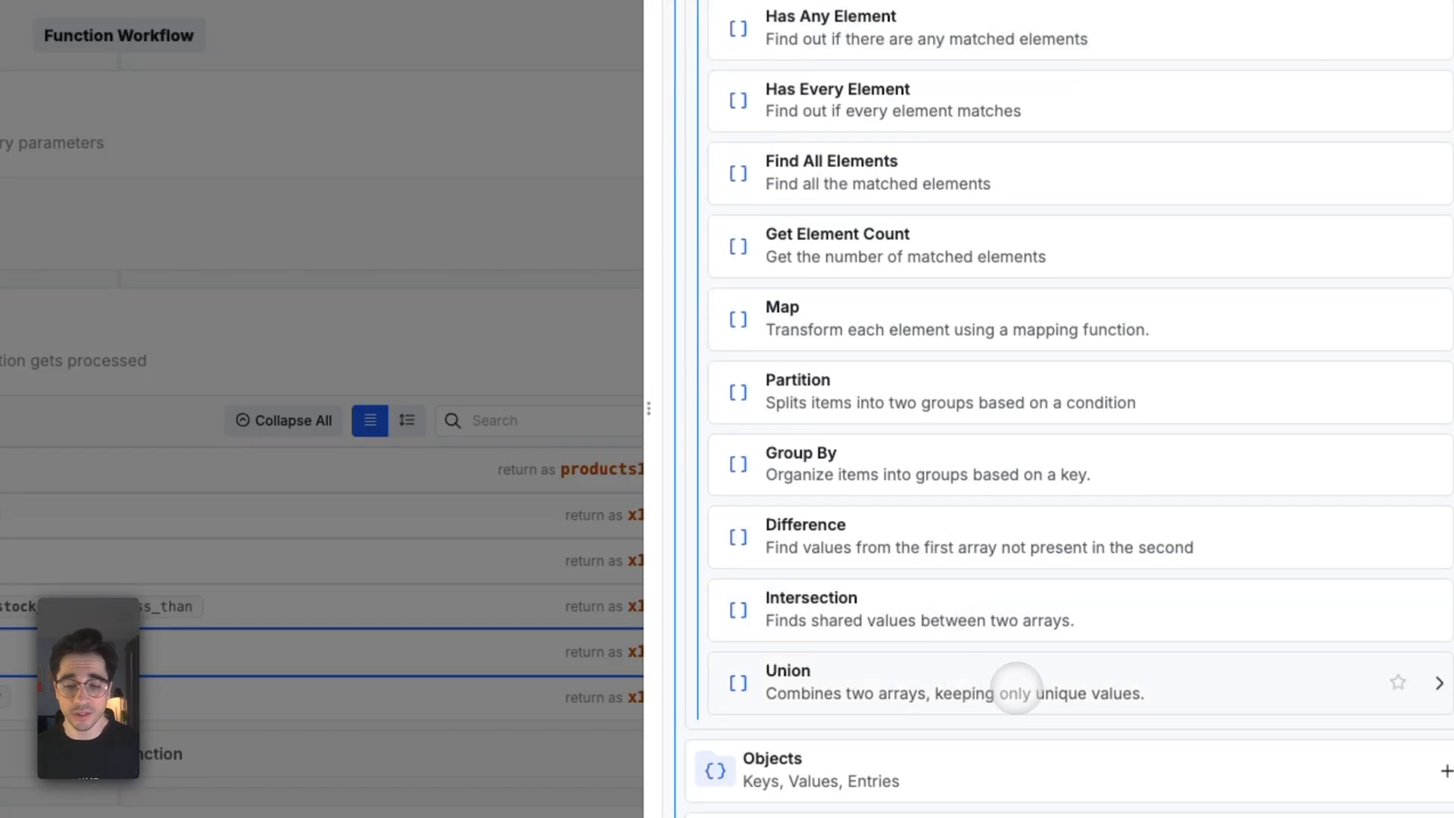
mouse_move(1184, 624)
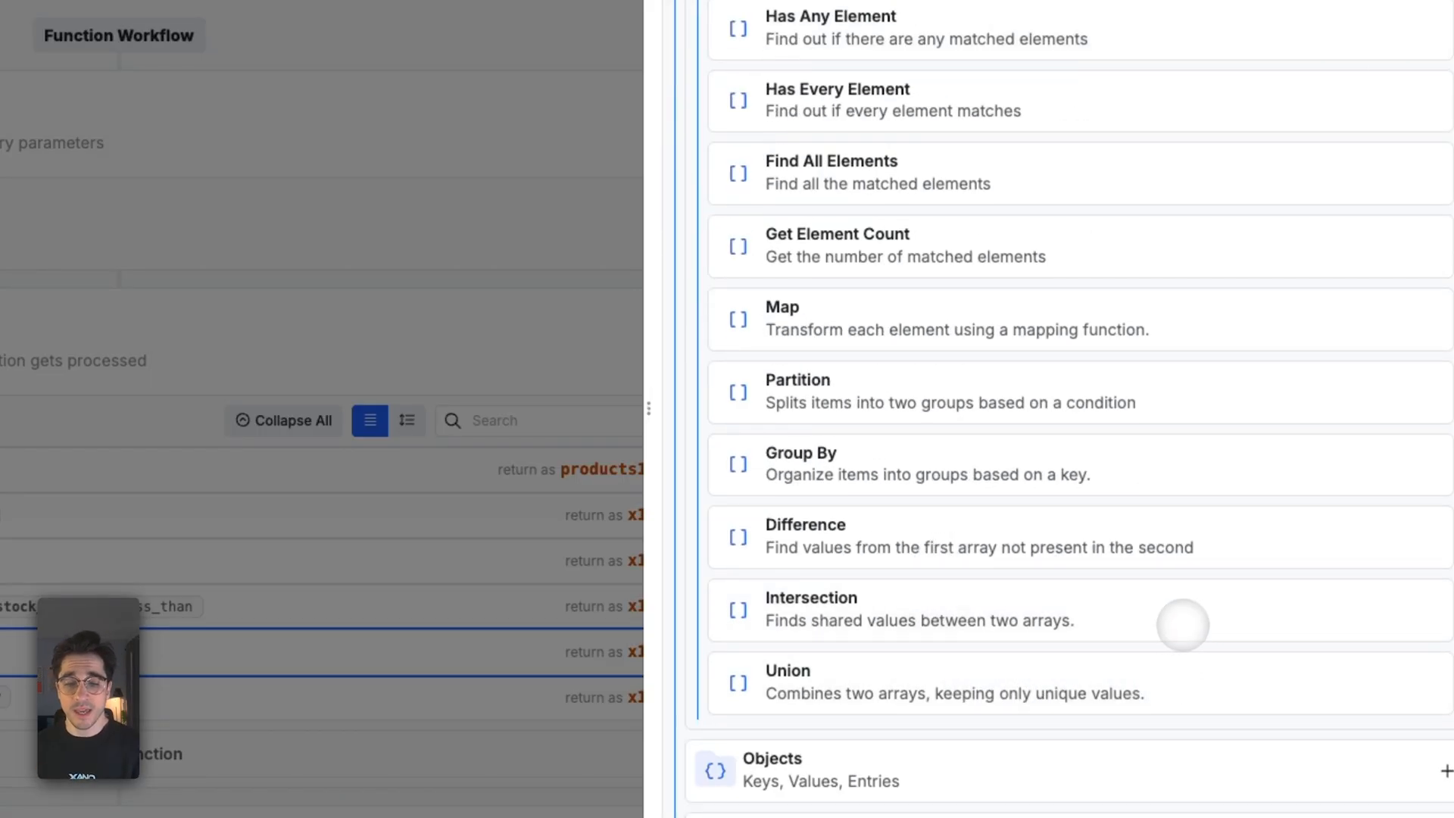
left_click(787, 670)
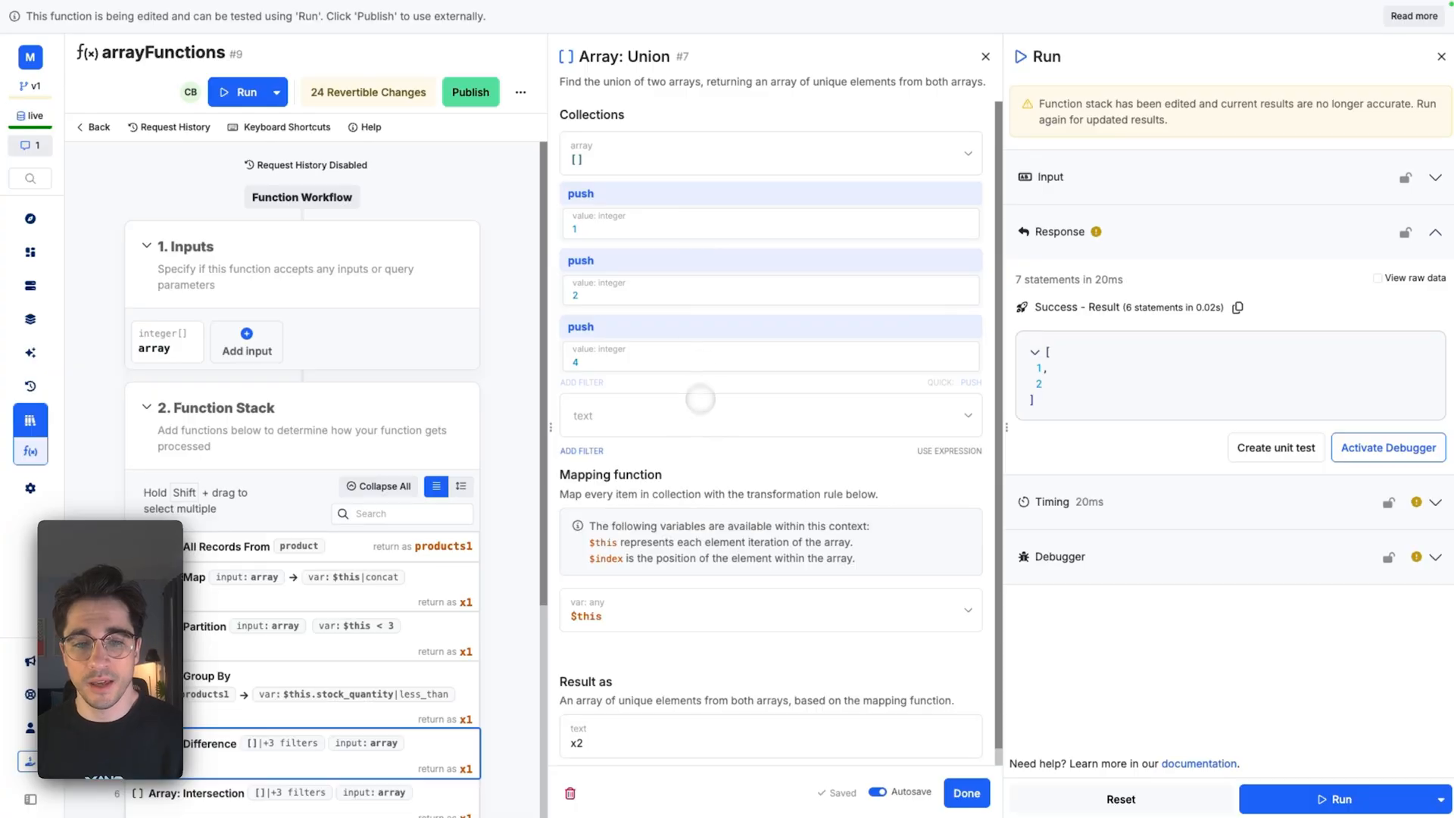
Step: Set 'array' as the Union's second collection and finish the step
type("array")
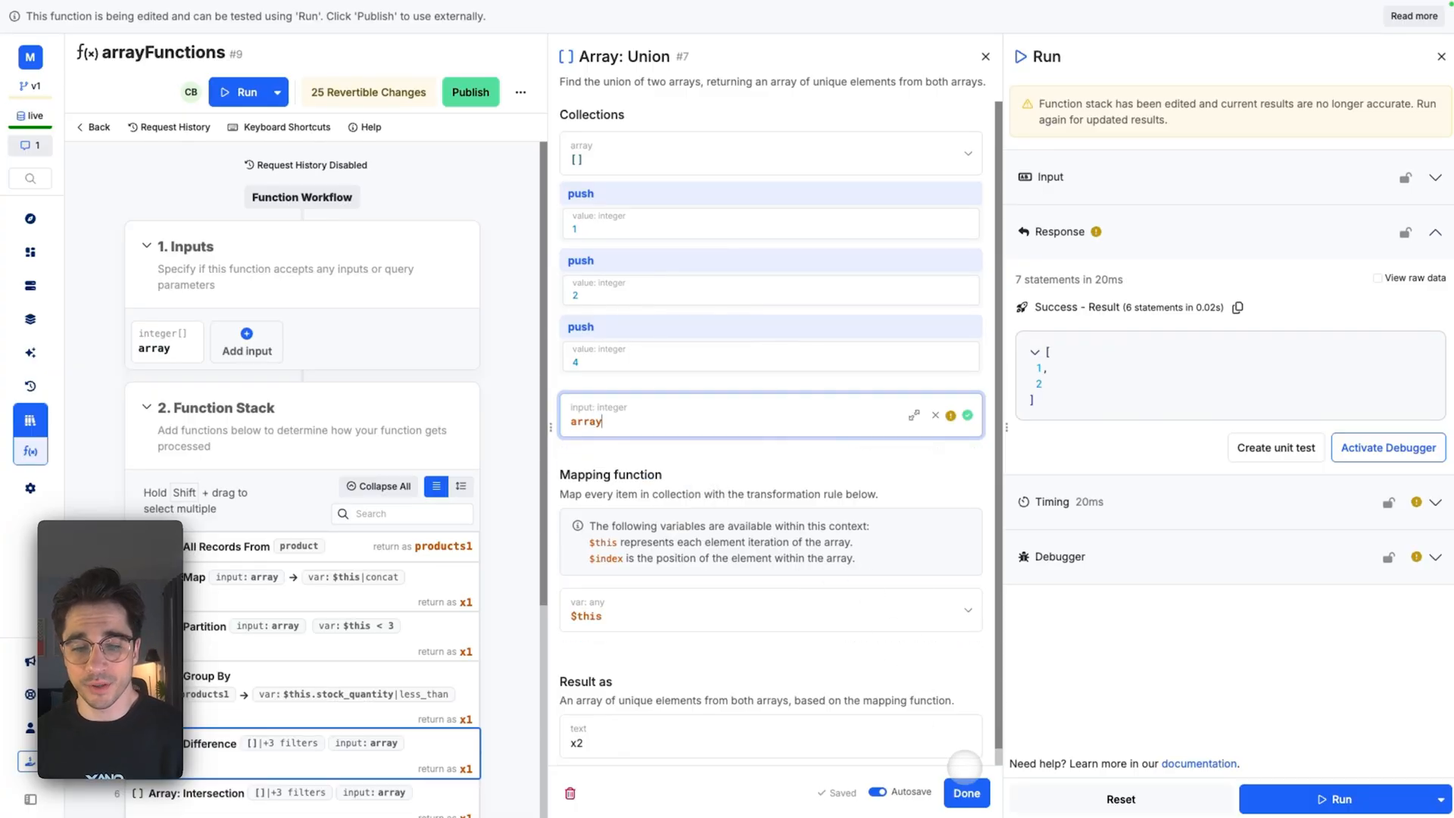
left_click(966, 793)
type("sort")
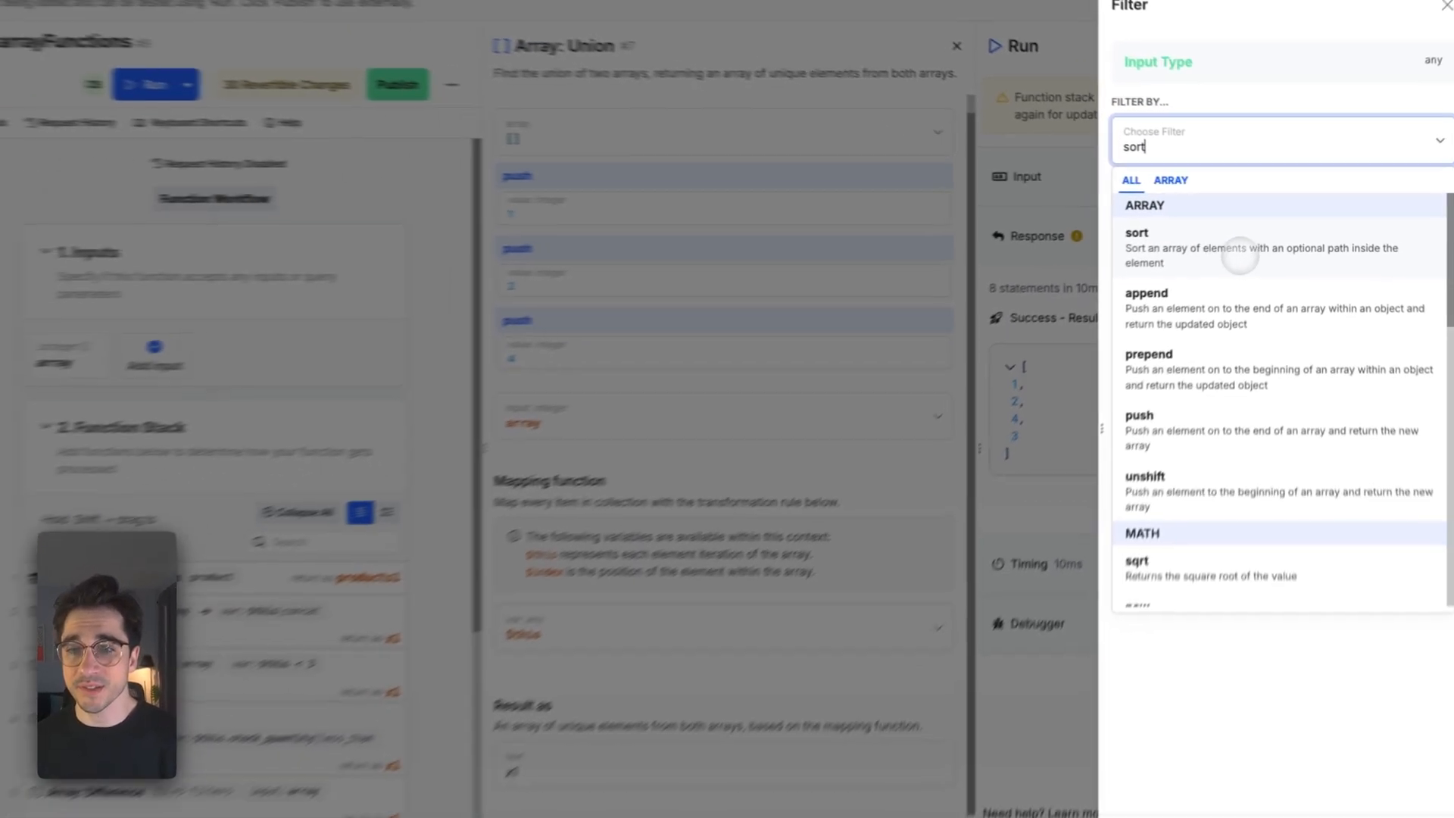
Step: Apply a number-type ascending sort filter to the Union result
left_click(1135, 232)
type("number")
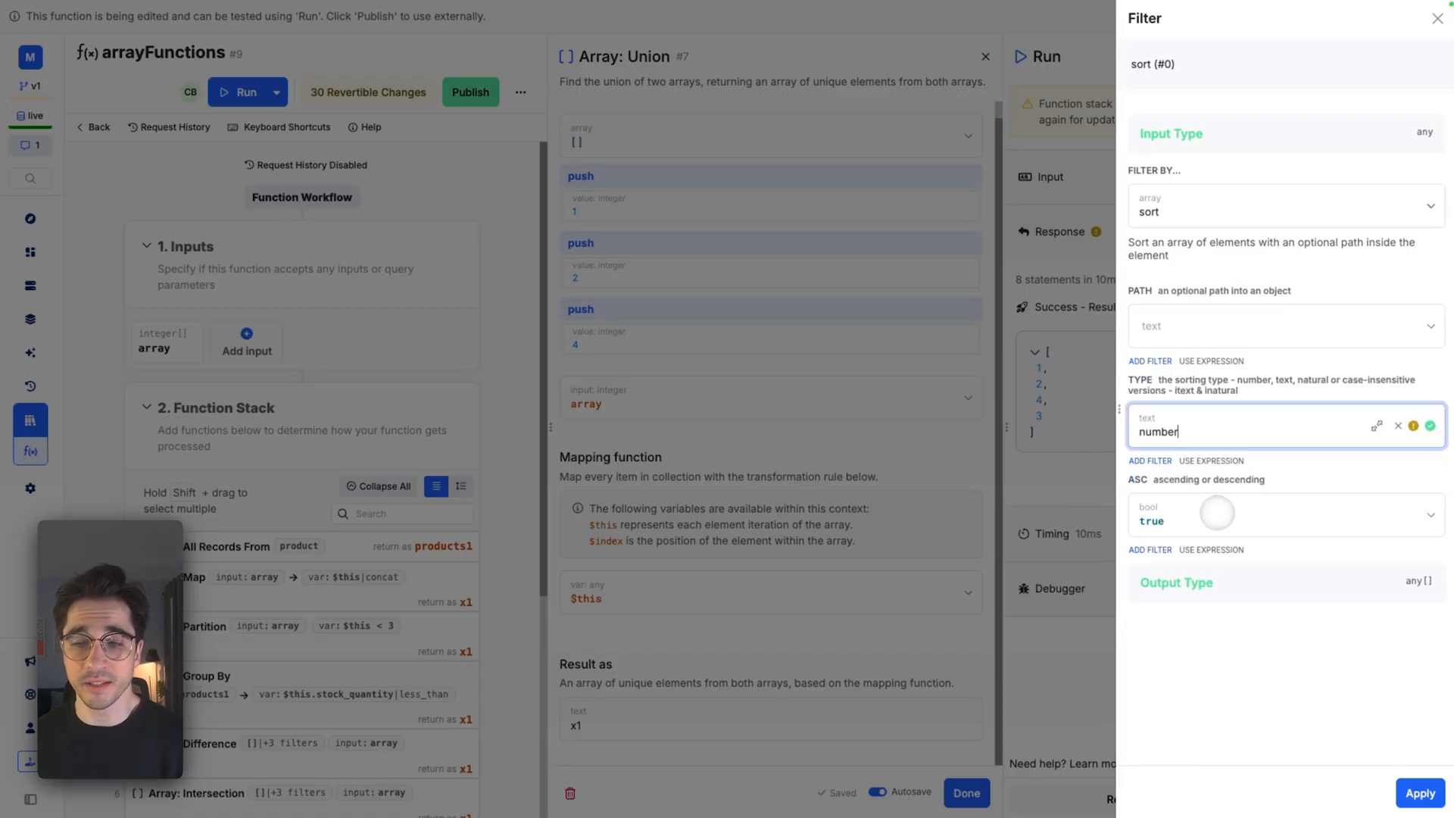
left_click(1420, 793)
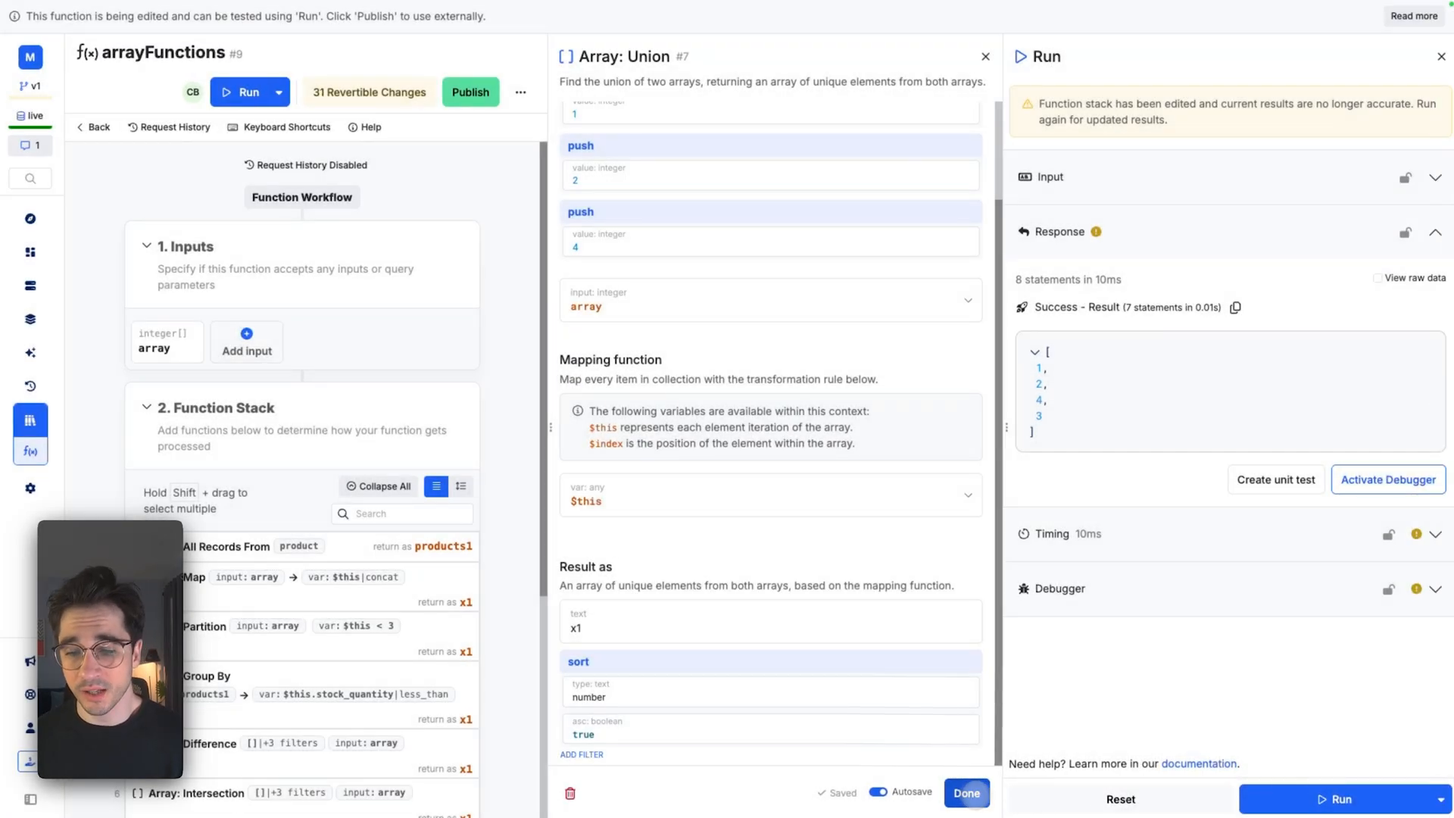